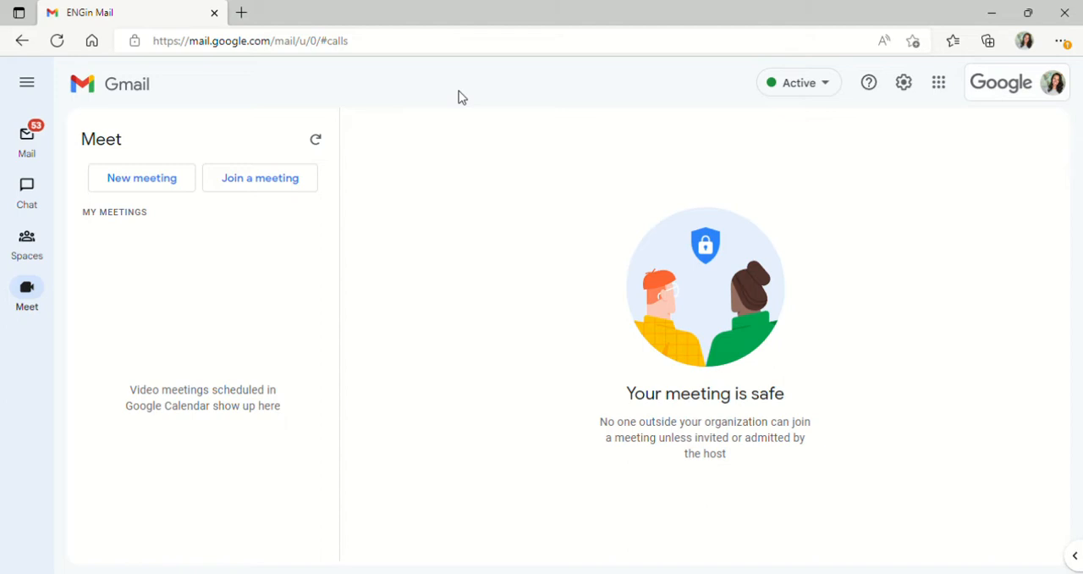
{"action": "mouse_move", "coordinate": [8, 189]}
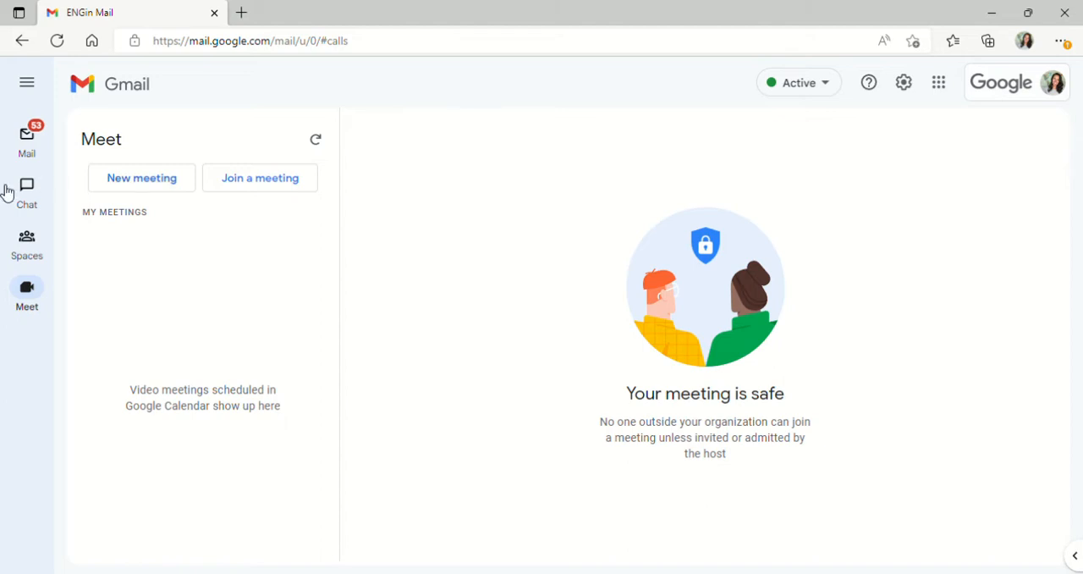
{"action": "mouse_move", "coordinate": [27, 144]}
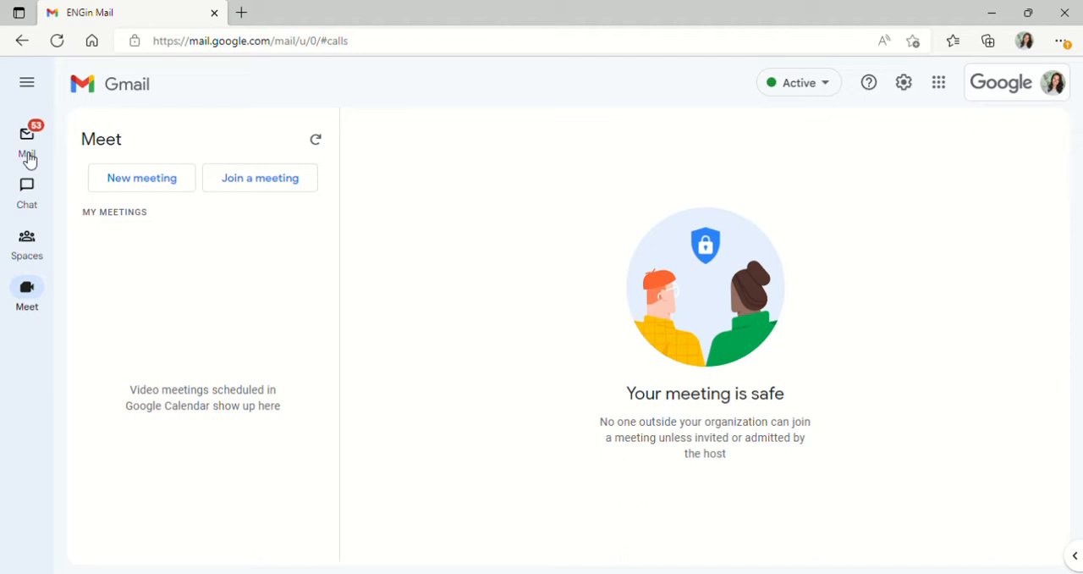
{"action": "mouse_move", "coordinate": [34, 166]}
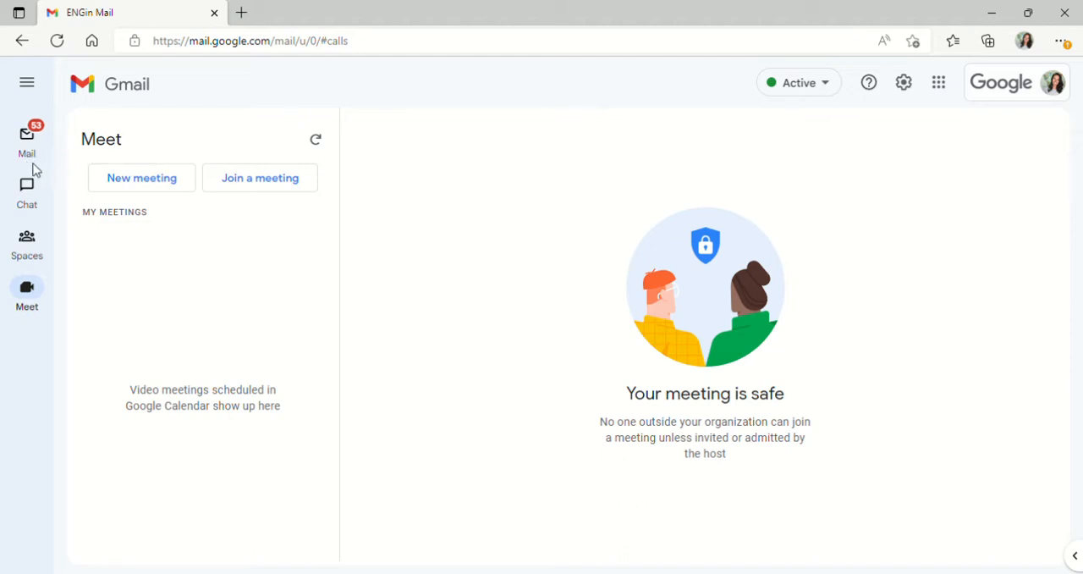
{"action": "mouse_move", "coordinate": [27, 292]}
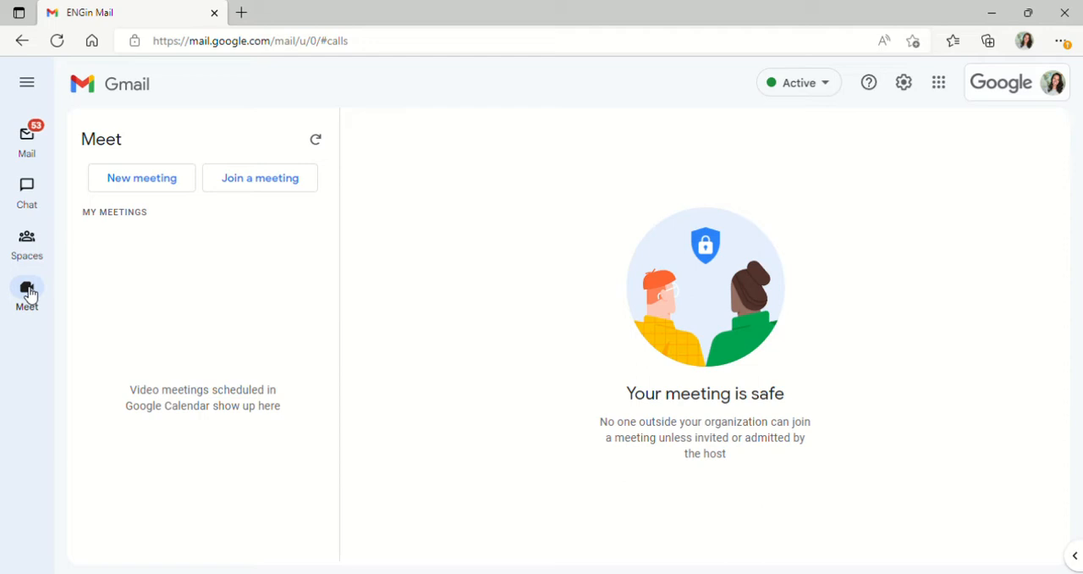
{"action": "mouse_move", "coordinate": [66, 286]}
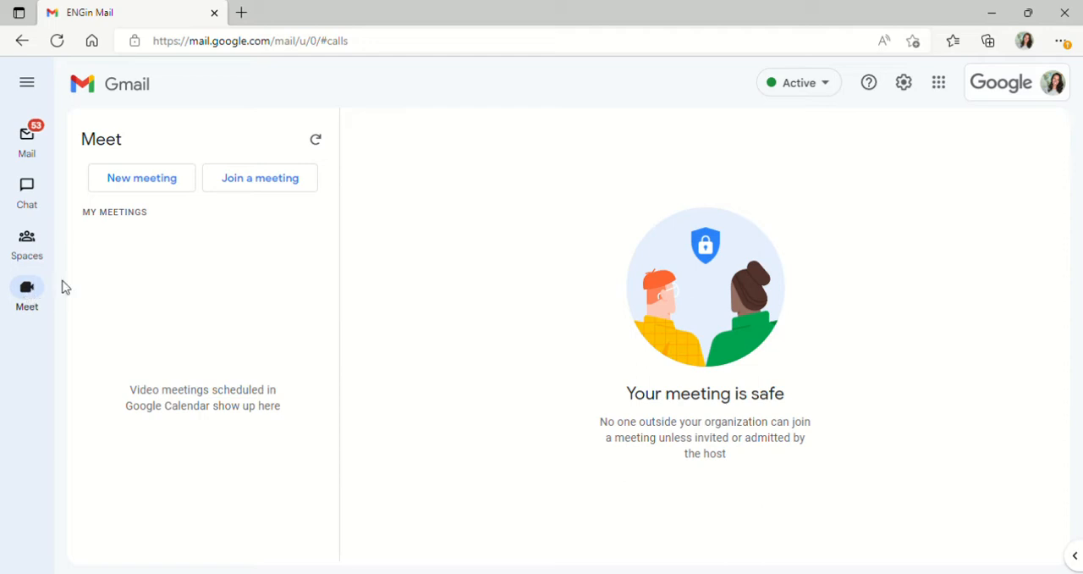
{"action": "mouse_move", "coordinate": [37, 292]}
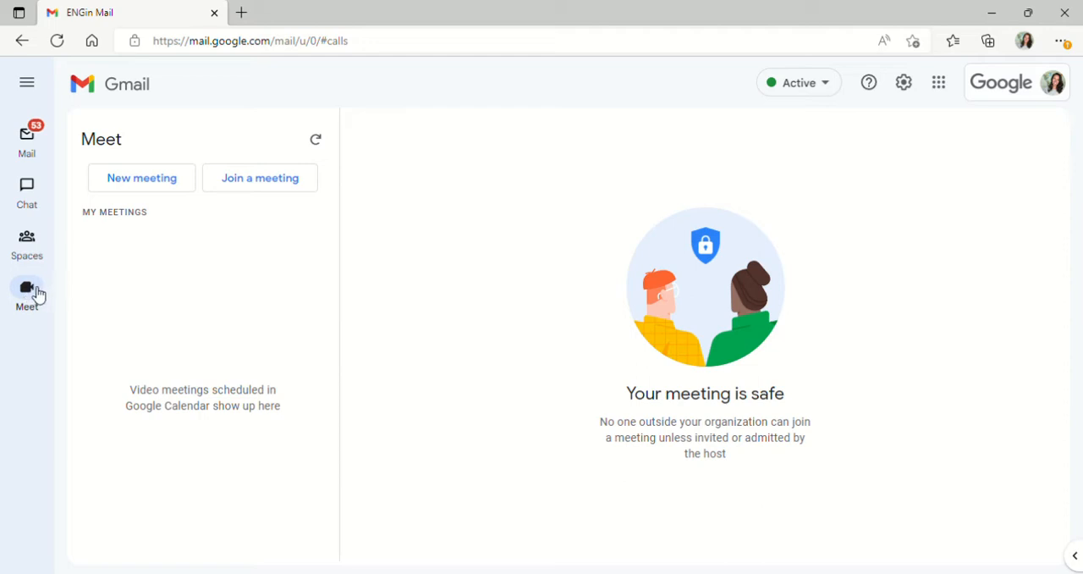
{"action": "mouse_move", "coordinate": [962, 153]}
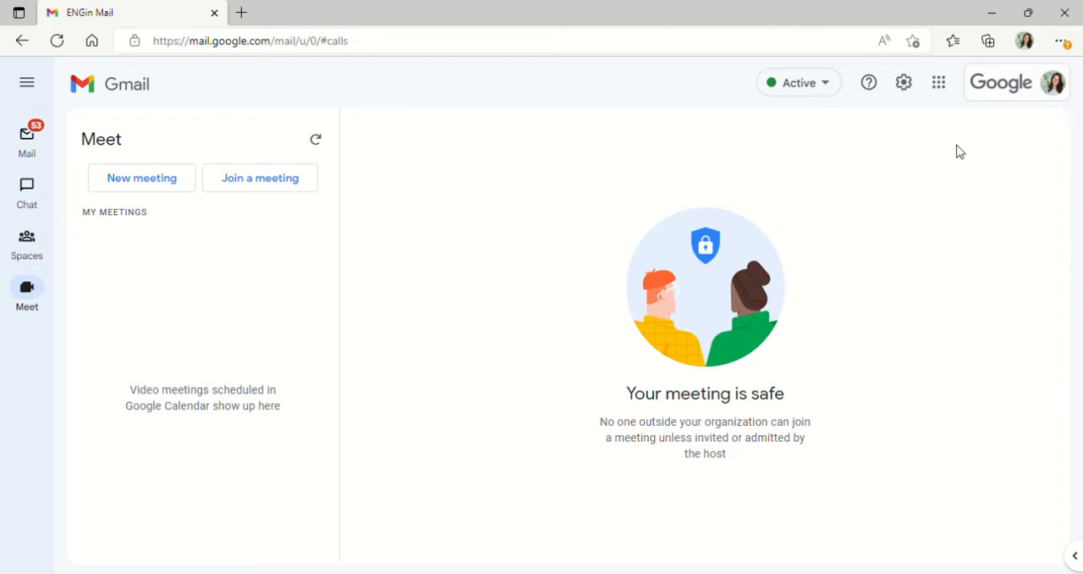
{"action": "mouse_move", "coordinate": [938, 82]}
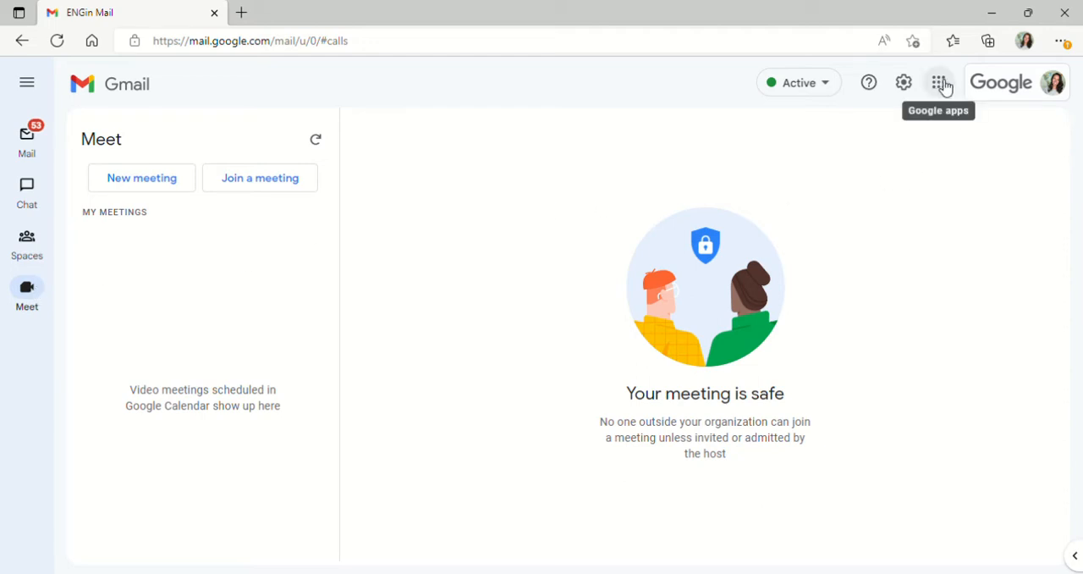
Launch Google Meet from Gmail's Google apps grid into a new tab
{"action": "left_click", "coordinate": [938, 81]}
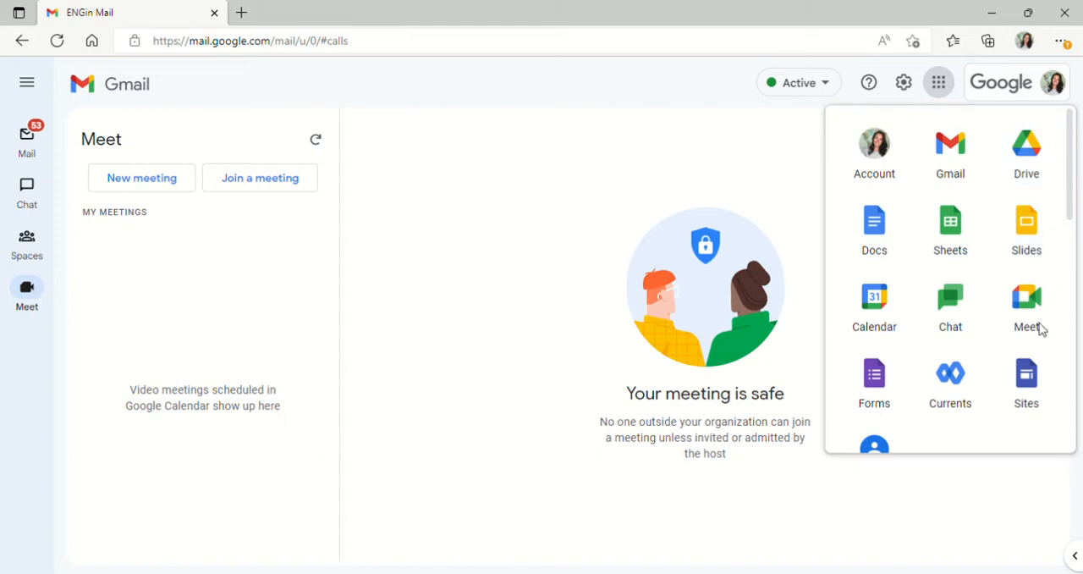
{"action": "mouse_move", "coordinate": [1026, 308]}
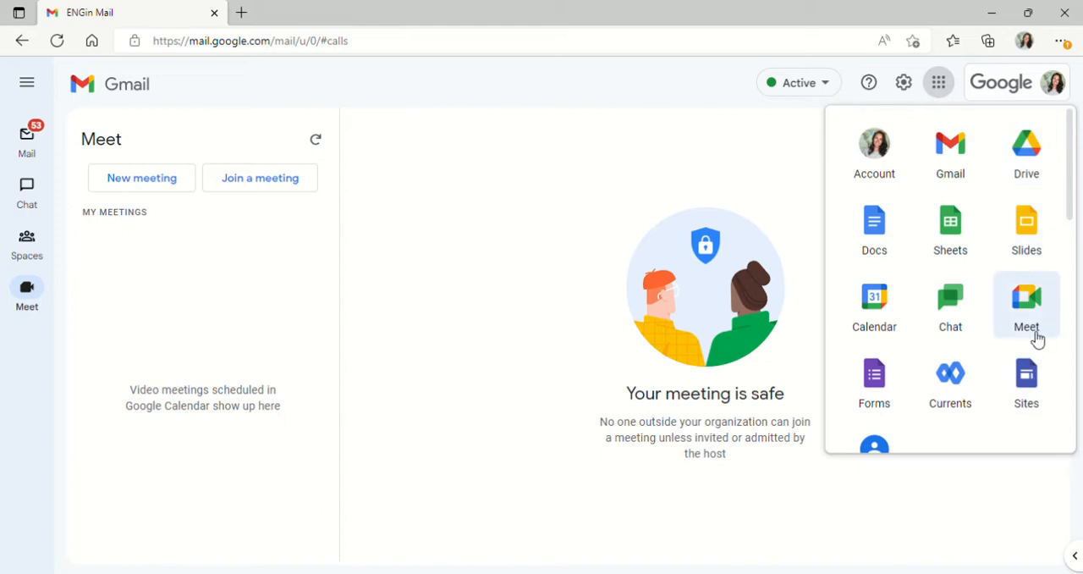
{"action": "left_click", "coordinate": [1026, 304]}
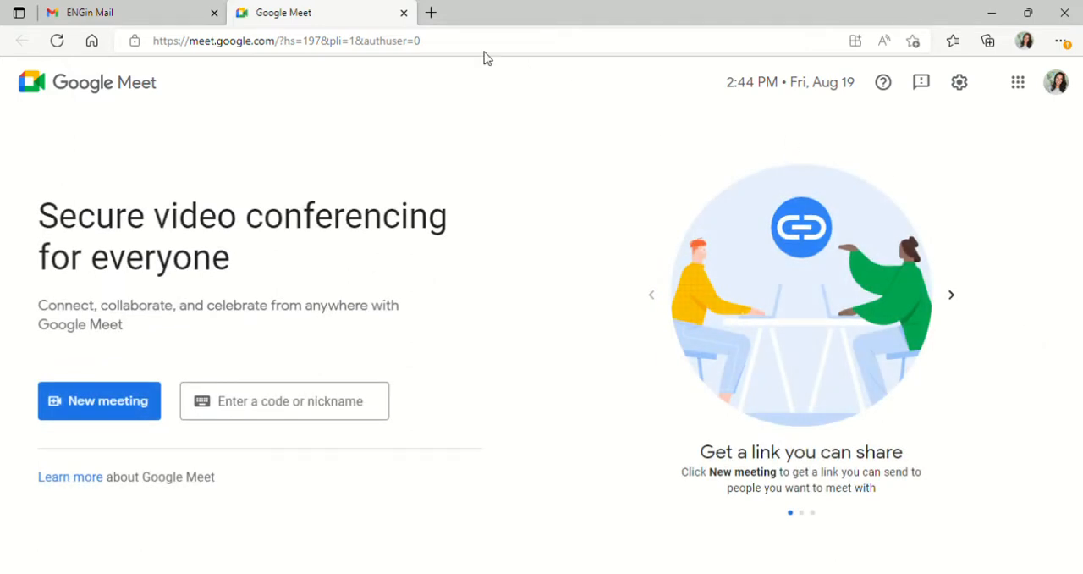
{"action": "mouse_move", "coordinate": [81, 271]}
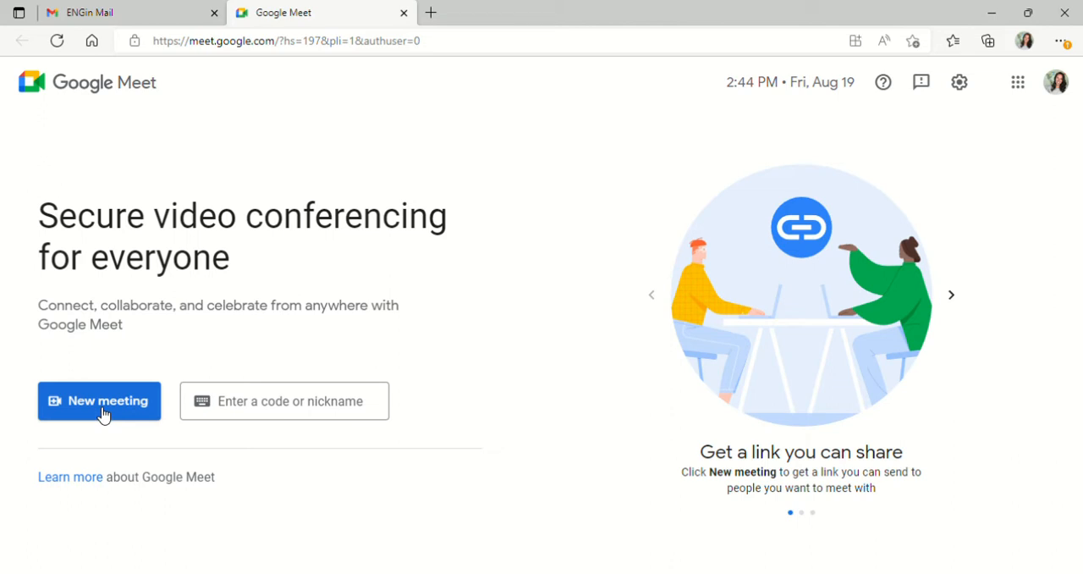
Expand the New meeting button to list its meeting-start options
{"action": "left_click", "coordinate": [98, 399]}
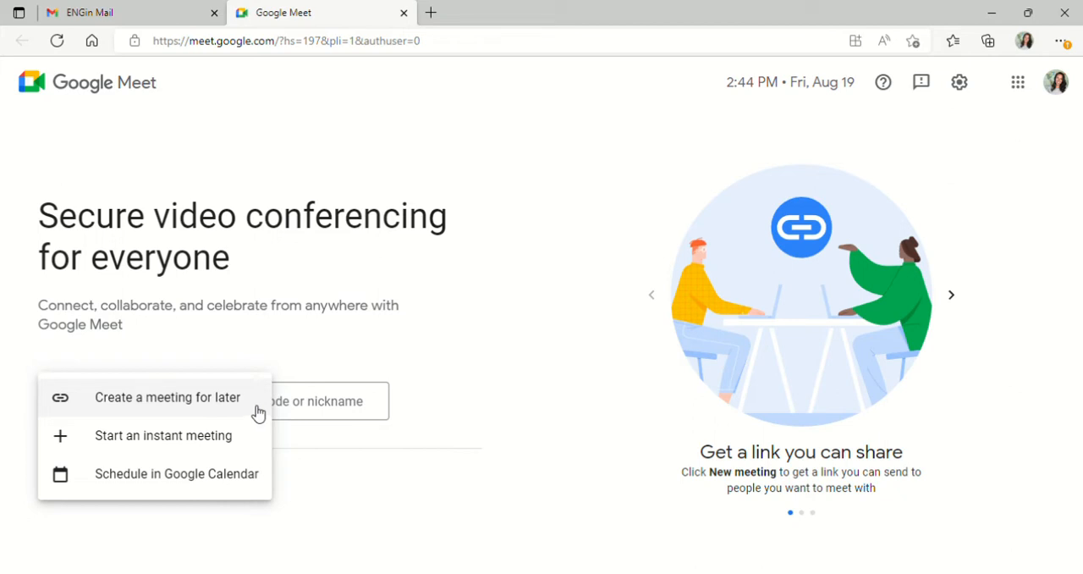
{"action": "mouse_move", "coordinate": [254, 435]}
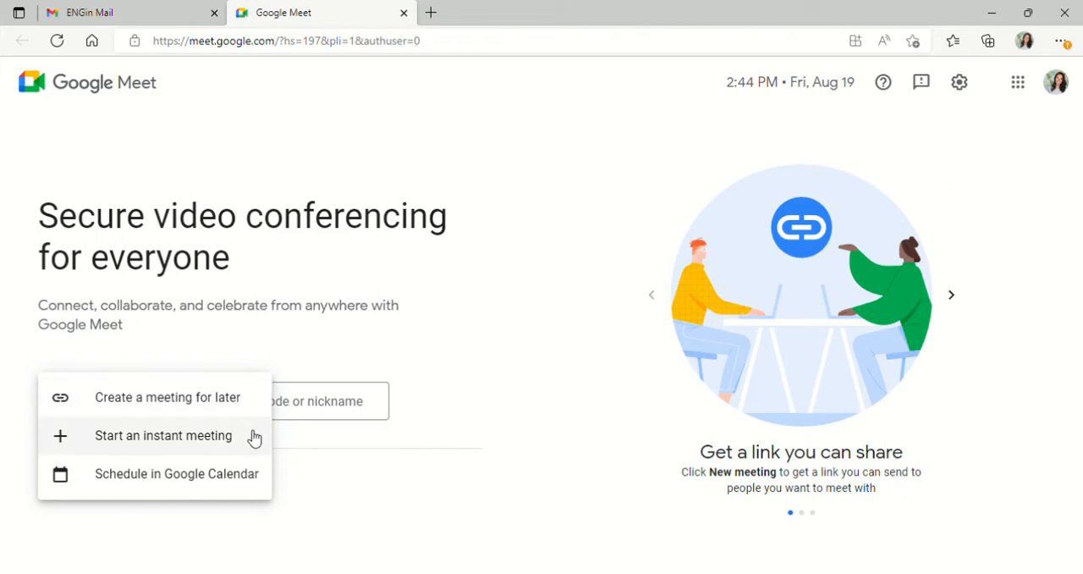
{"action": "mouse_move", "coordinate": [242, 484]}
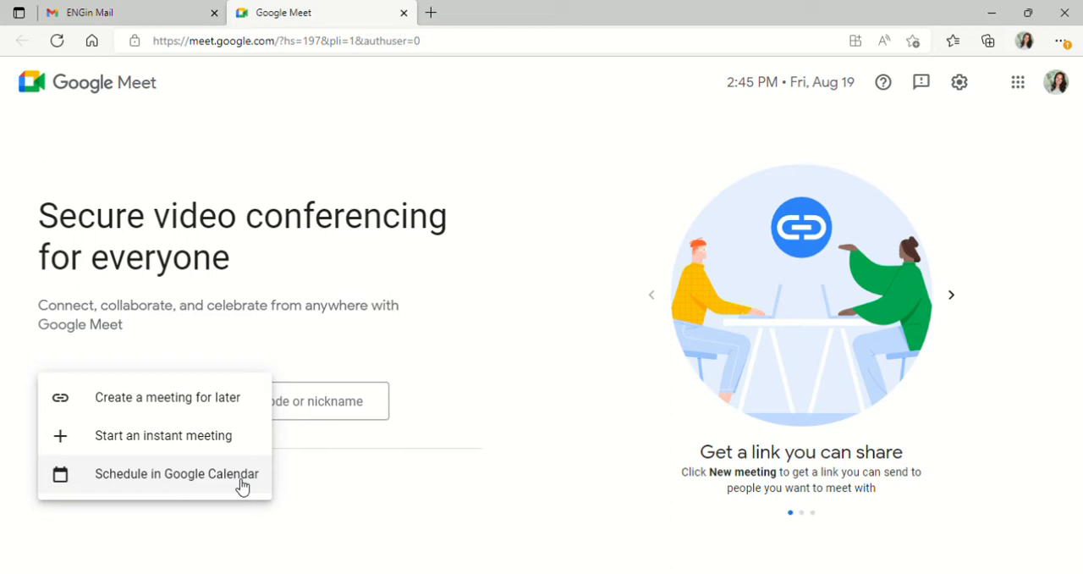
{"action": "mouse_move", "coordinate": [234, 430]}
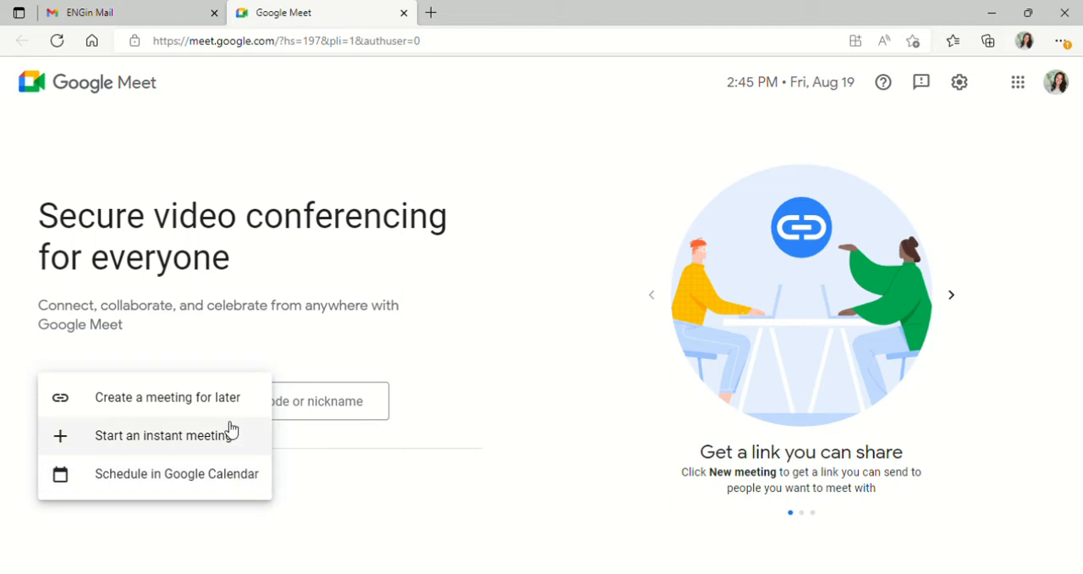
{"action": "mouse_move", "coordinate": [168, 396]}
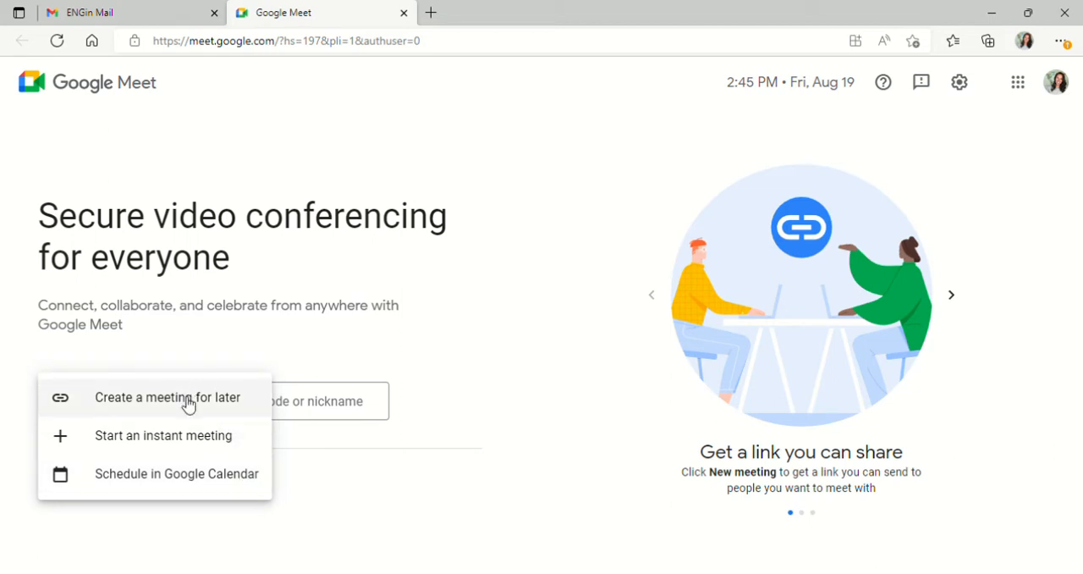
Create a meeting for later, showing its shareable link and dial-in joining info
{"action": "left_click", "coordinate": [168, 396]}
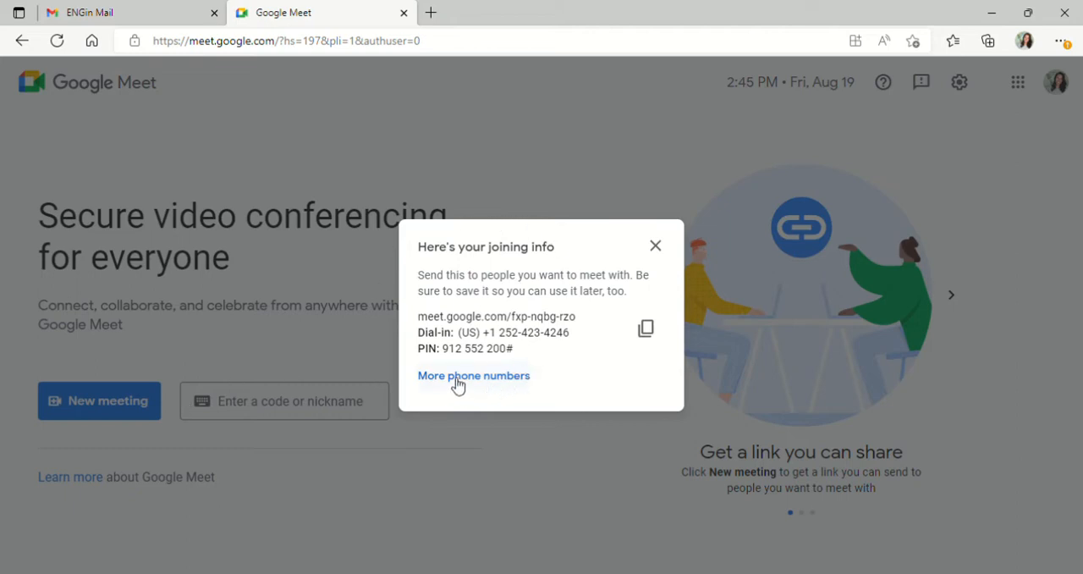
{"action": "mouse_move", "coordinate": [610, 307]}
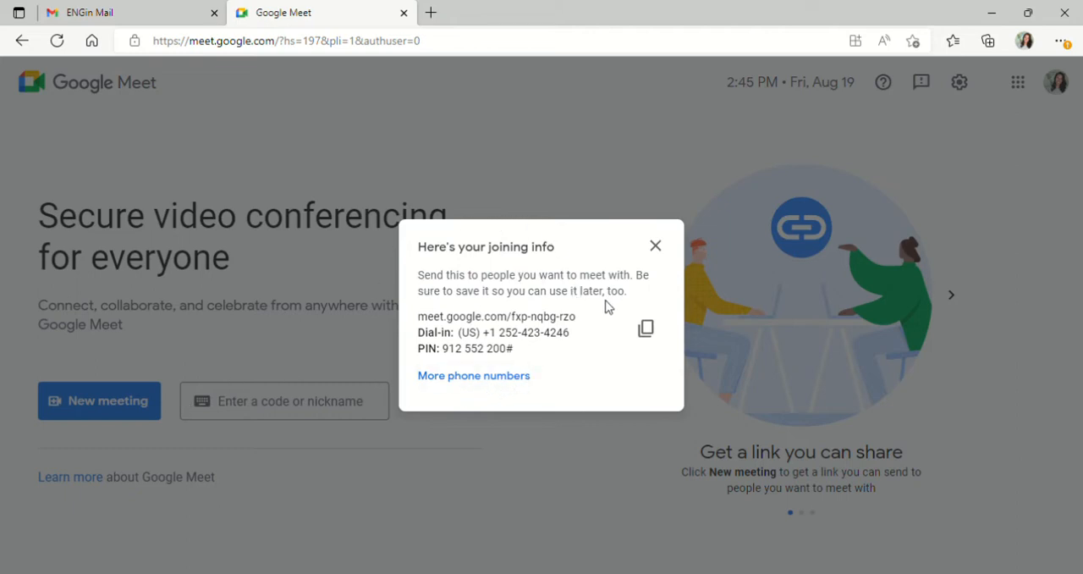
{"action": "mouse_move", "coordinate": [587, 328]}
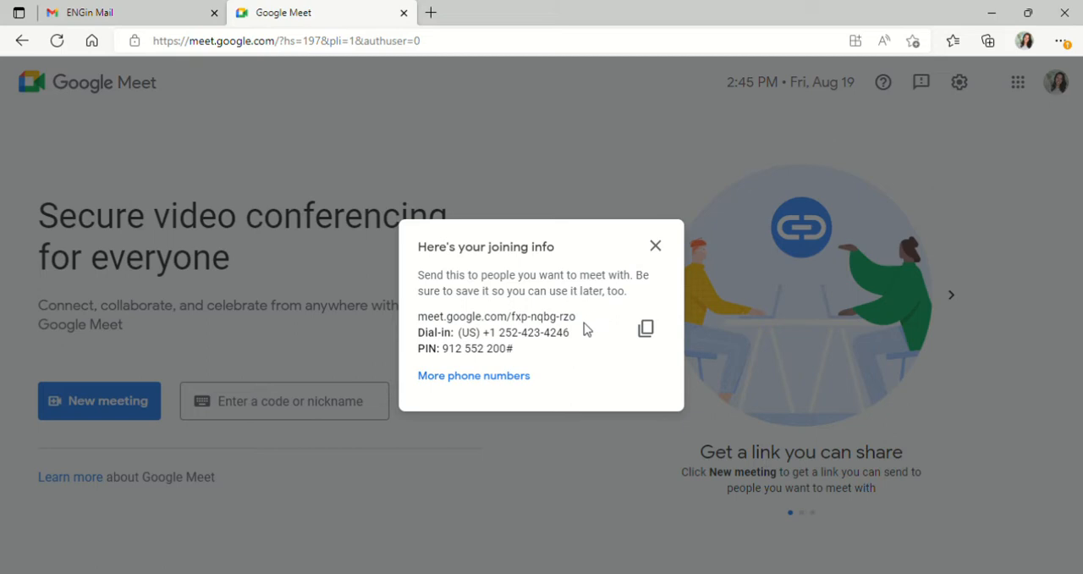
{"action": "mouse_move", "coordinate": [583, 332]}
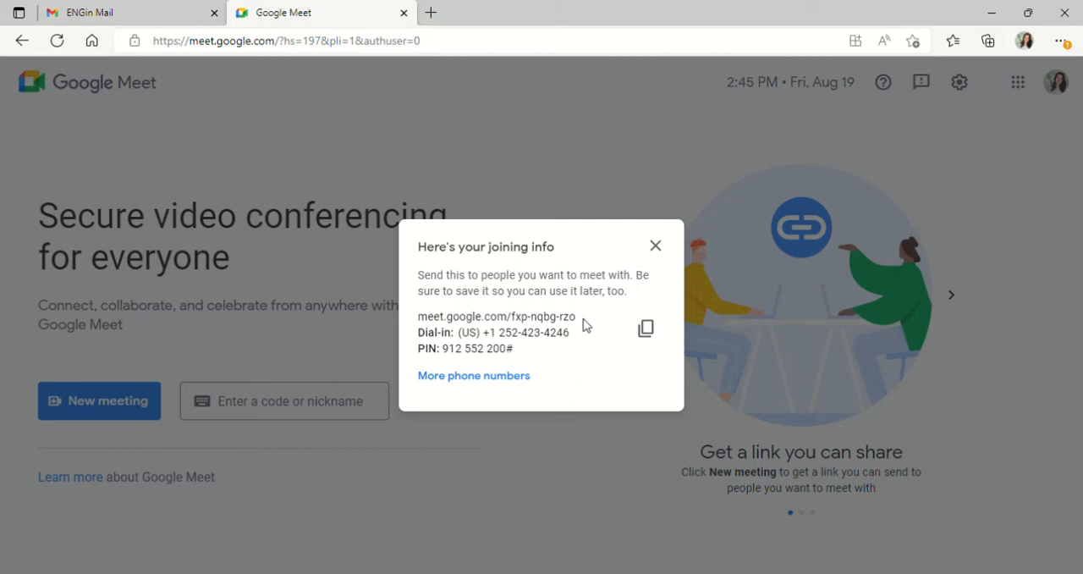
{"action": "mouse_move", "coordinate": [582, 325]}
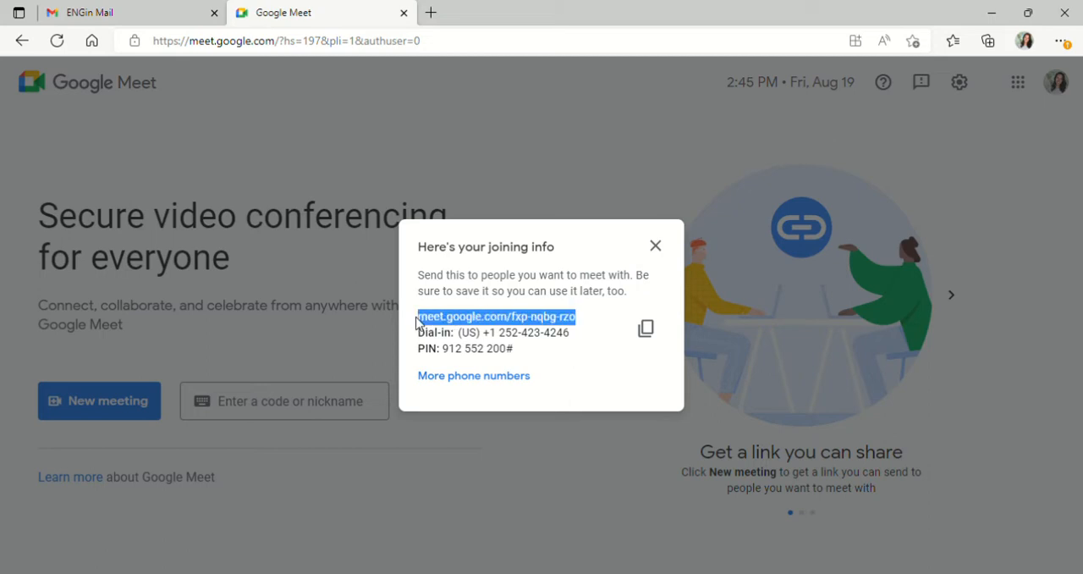
{"action": "mouse_move", "coordinate": [431, 12]}
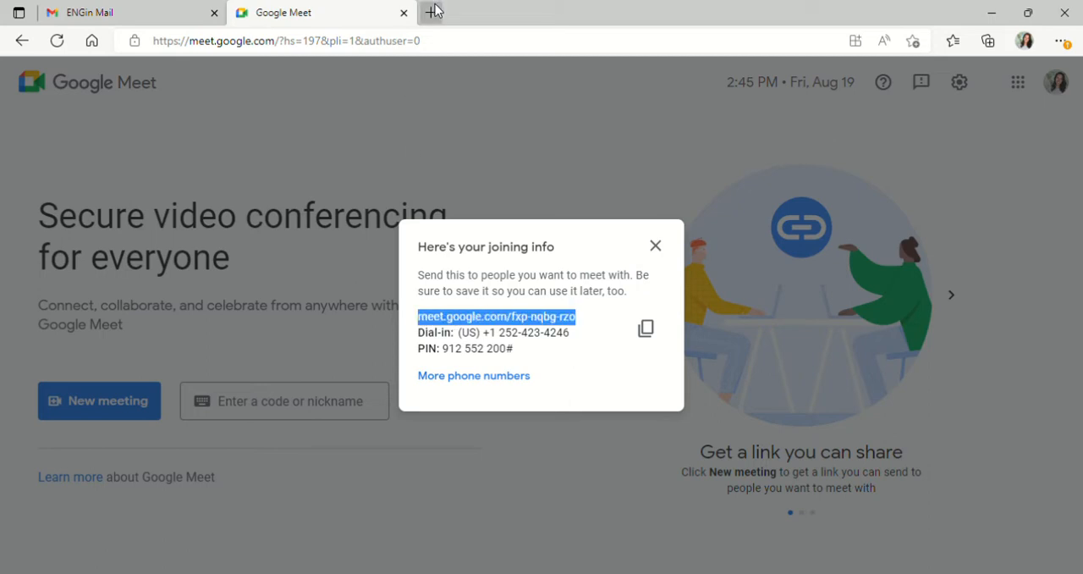
Load meet.google.com/fxp-nqbg-rzo in a new Edge tab to reach the Ready to join screen
{"action": "left_click", "coordinate": [433, 12]}
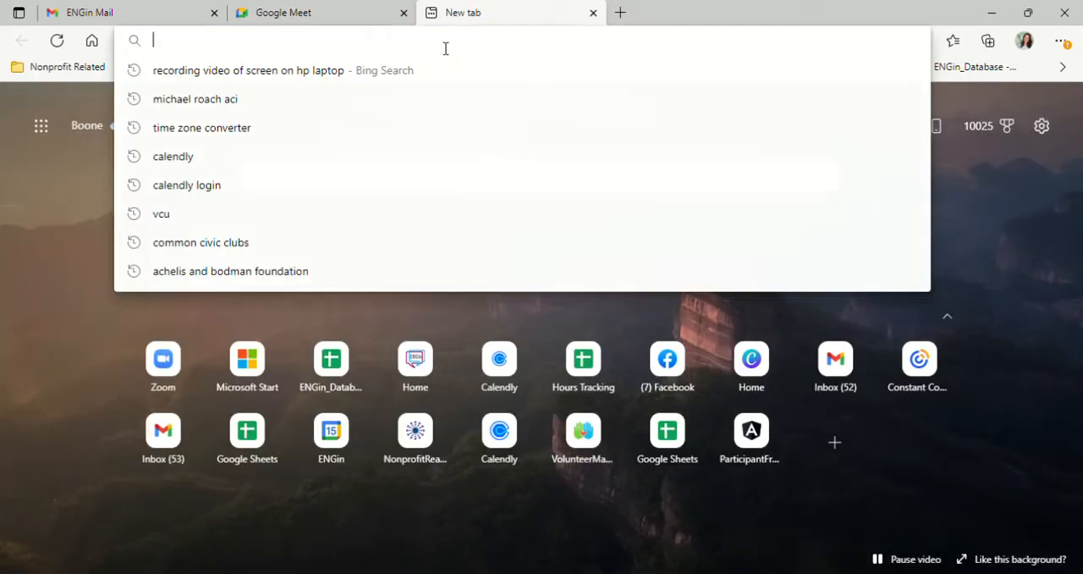
{"action": "type", "text": "meet.google.com/fxp-nqbg-rzo"}
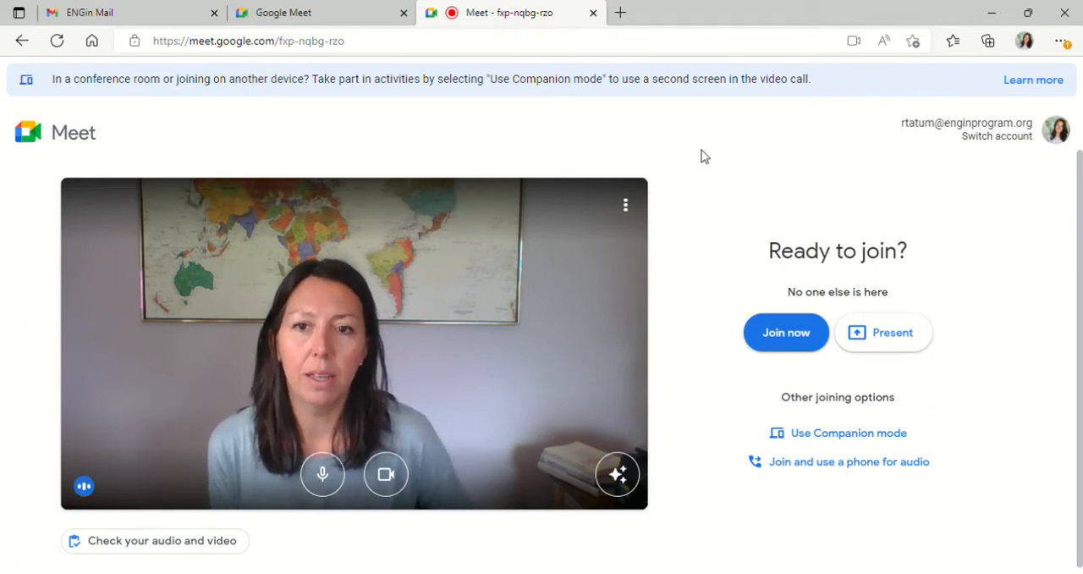
{"action": "mouse_move", "coordinate": [734, 180]}
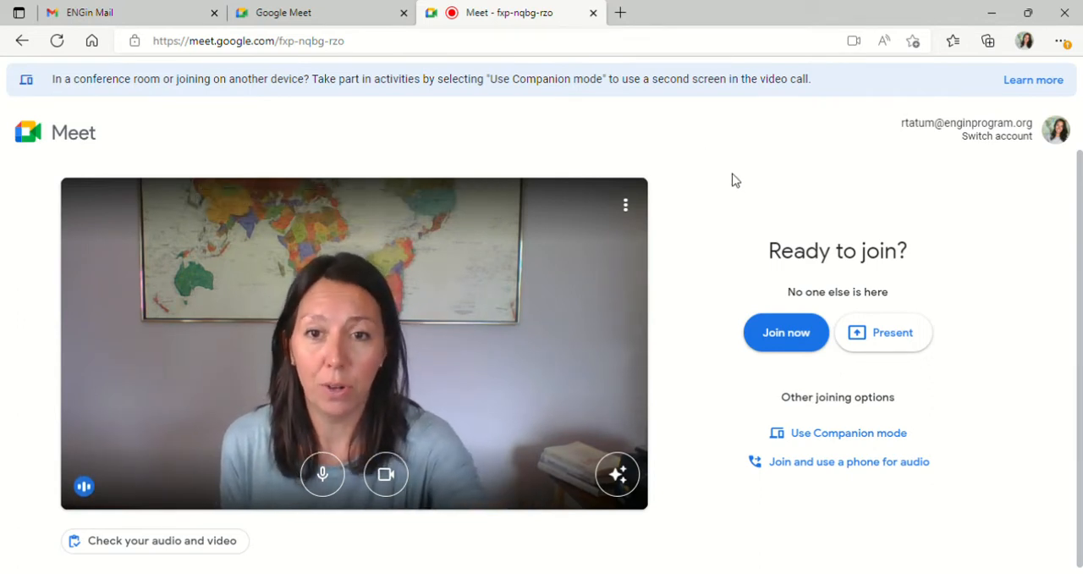
{"action": "mouse_move", "coordinate": [978, 251]}
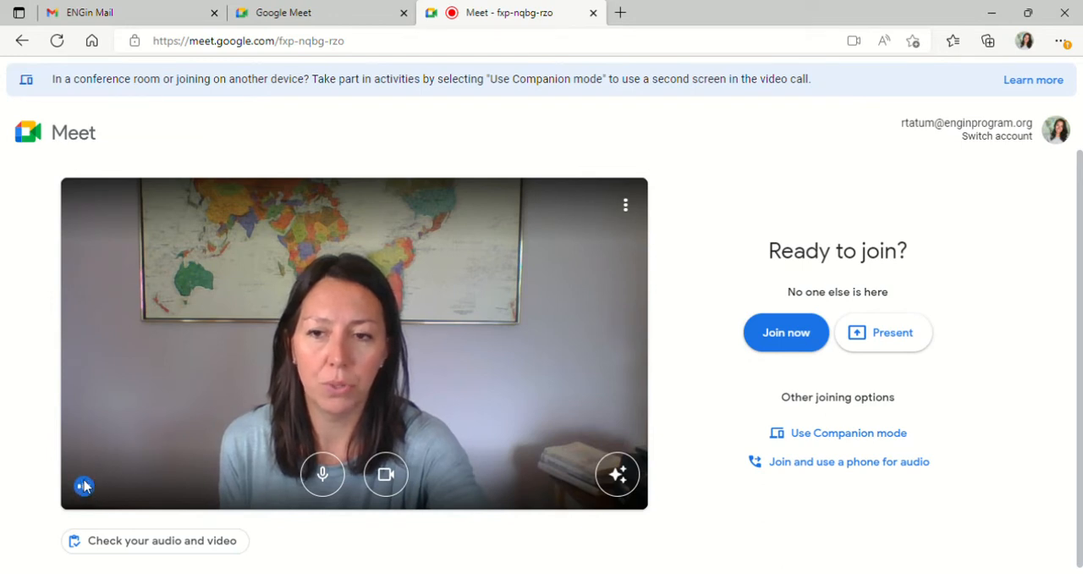
{"action": "mouse_move", "coordinate": [322, 474]}
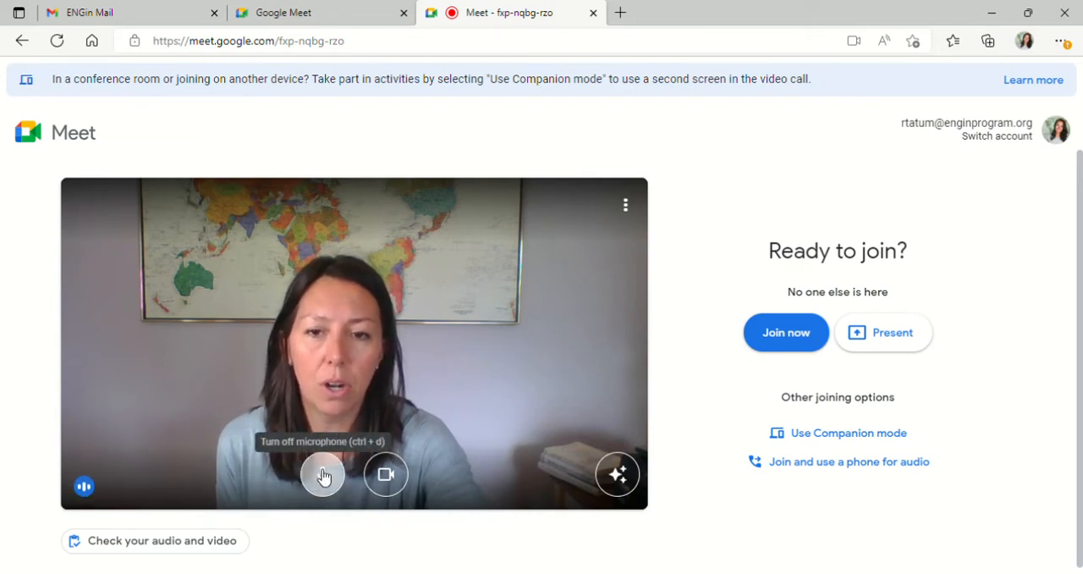
Toggle the pre-join microphone, switch the camera off and on, and bring up visual effects
{"action": "left_click", "coordinate": [321, 474]}
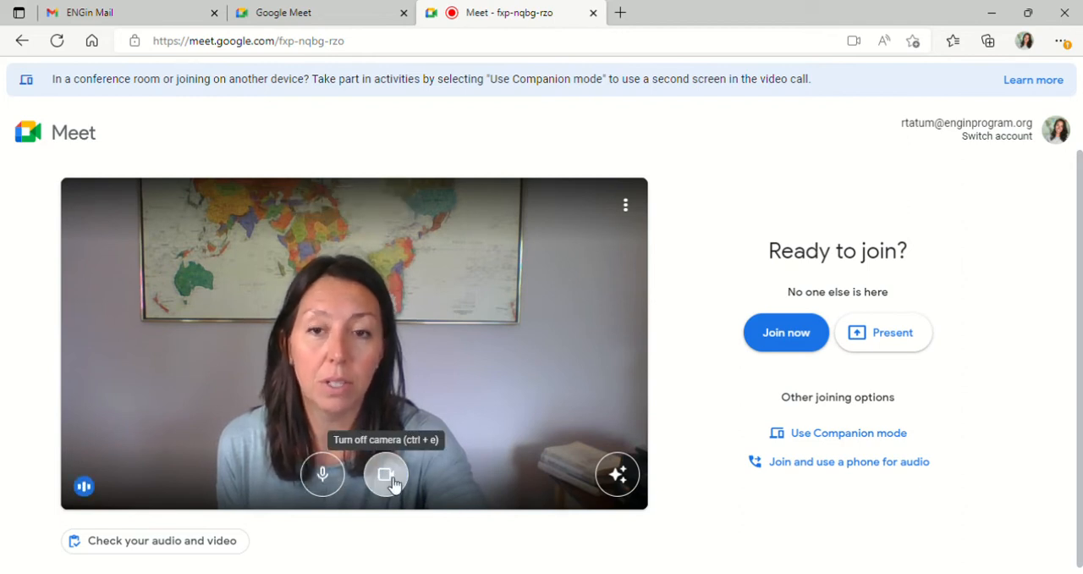
{"action": "left_click", "coordinate": [386, 474]}
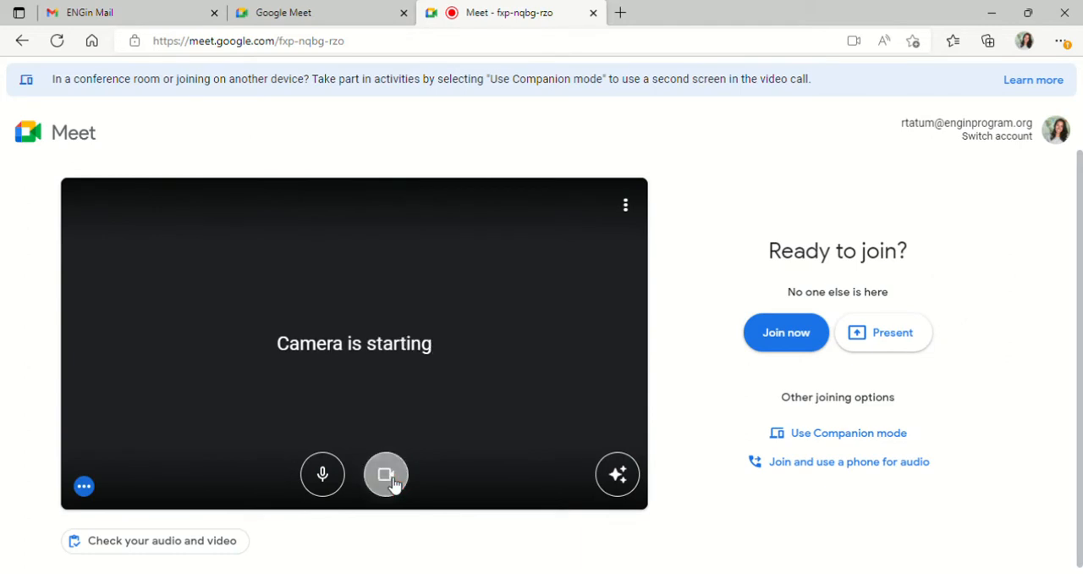
{"action": "left_click", "coordinate": [386, 474]}
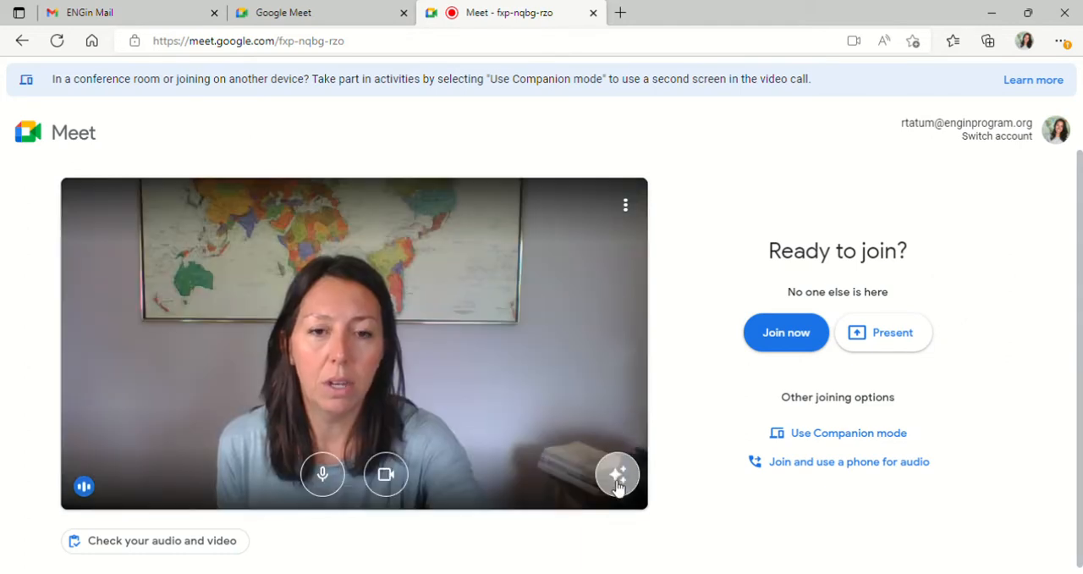
{"action": "left_click", "coordinate": [616, 474]}
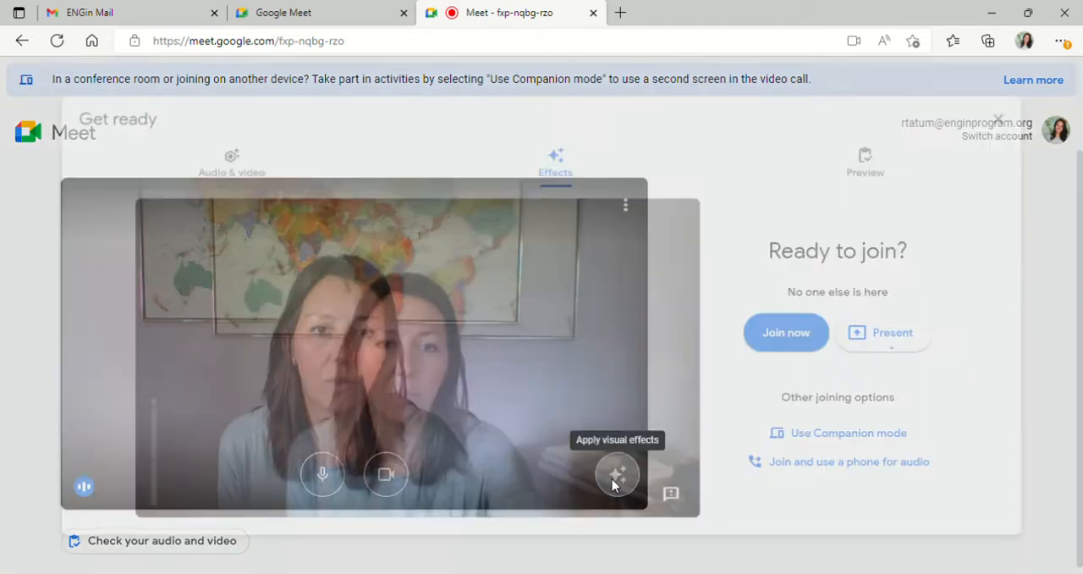
Preview slight blur, full blur and the Under the sea background, then clear to No effect and close
{"action": "left_click", "coordinate": [617, 474]}
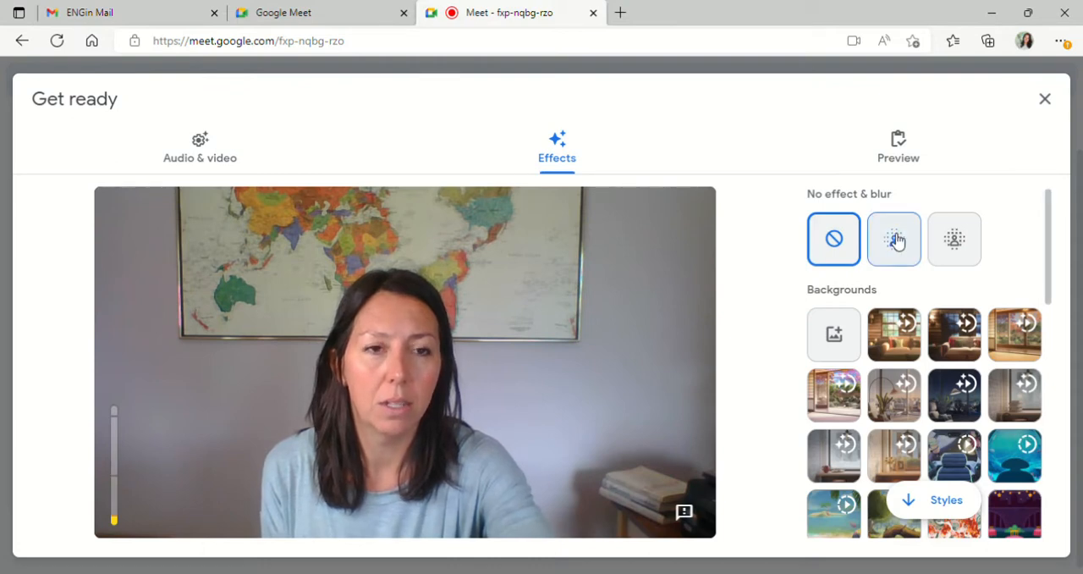
{"action": "left_click", "coordinate": [894, 239]}
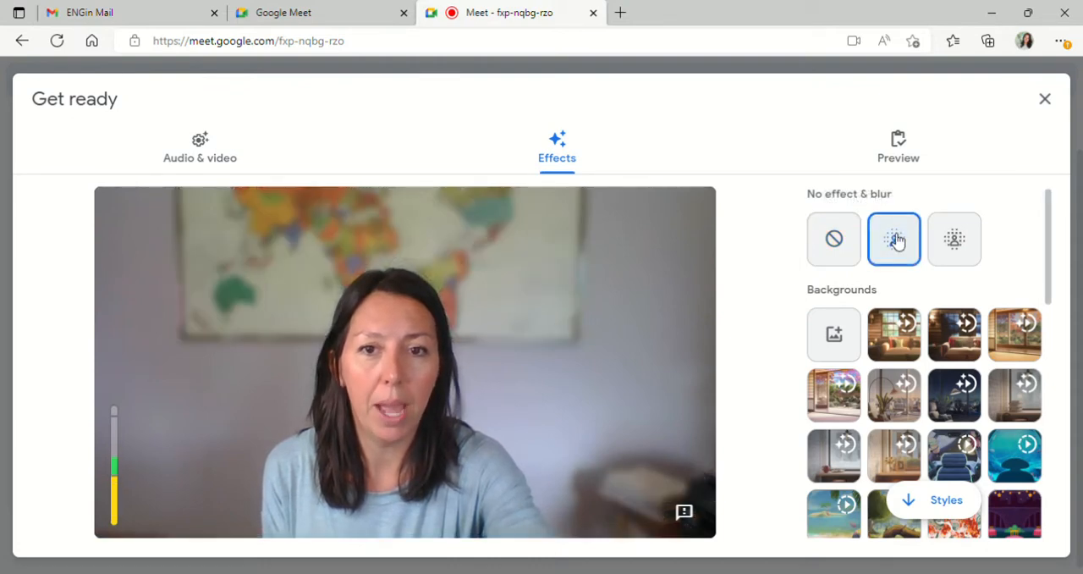
{"action": "left_click", "coordinate": [955, 238]}
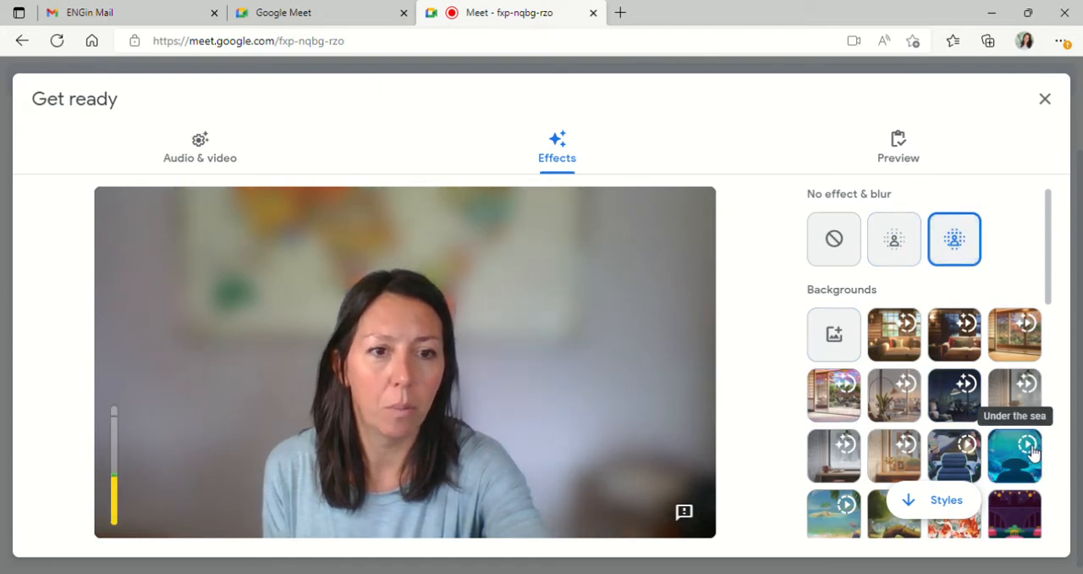
{"action": "left_click", "coordinate": [1016, 455]}
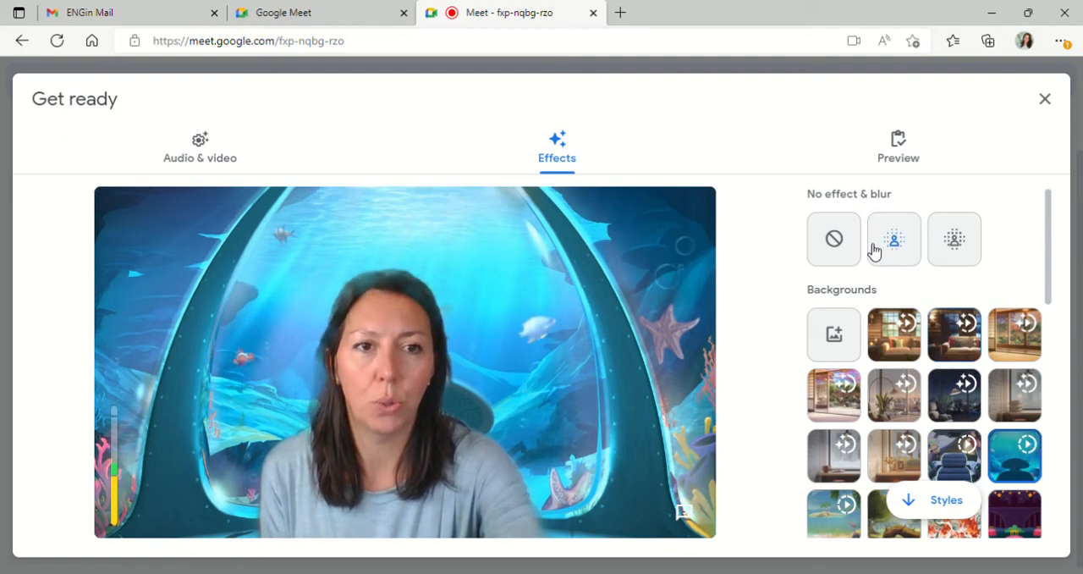
{"action": "left_click", "coordinate": [833, 239]}
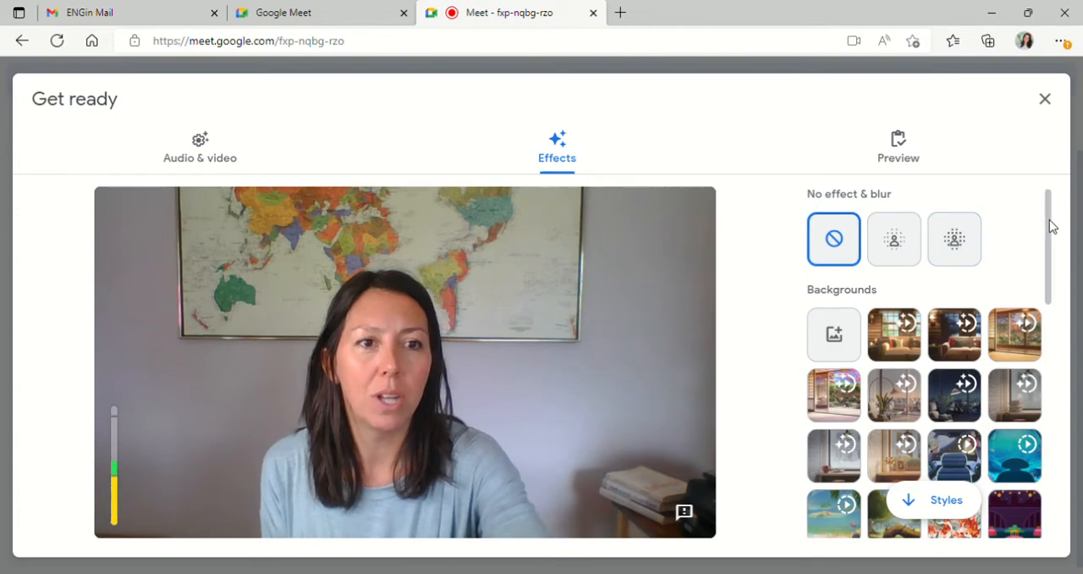
{"action": "scroll", "scroll_direction": "down", "scroll_amount": 3}
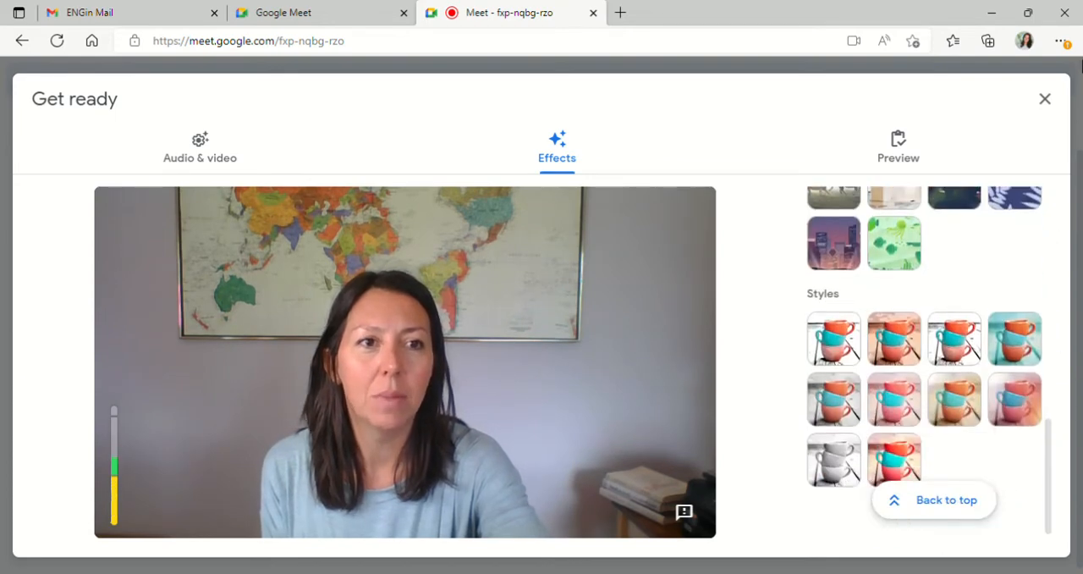
{"action": "left_click", "coordinate": [1047, 98]}
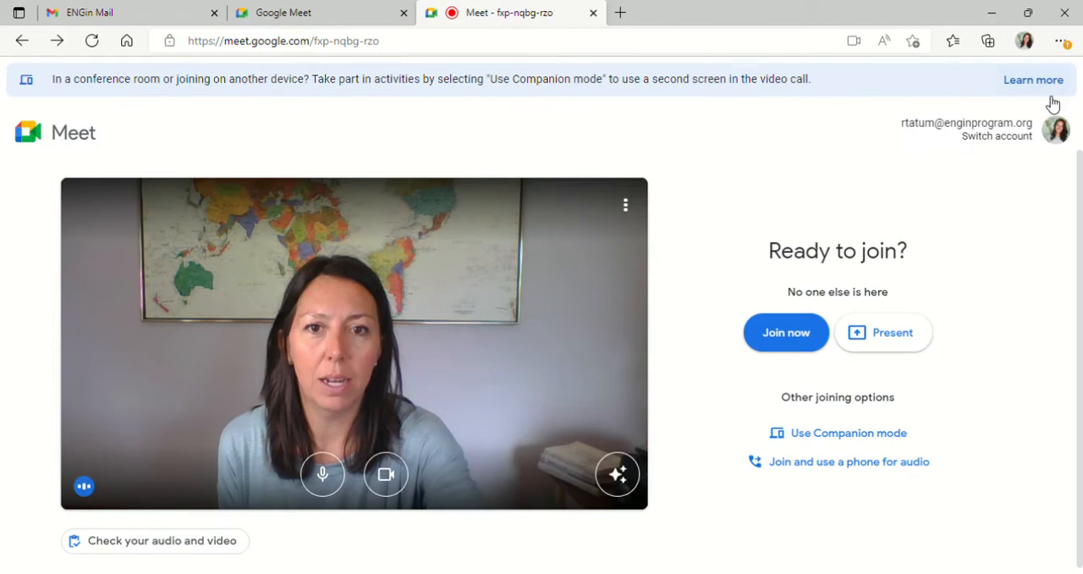
{"action": "mouse_move", "coordinate": [750, 234]}
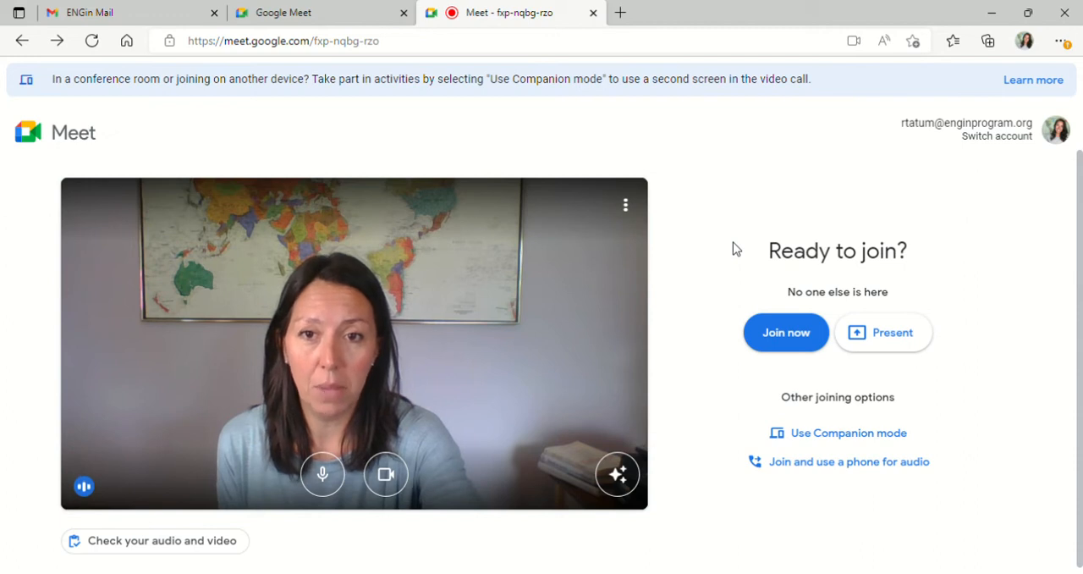
{"action": "mouse_move", "coordinate": [799, 297]}
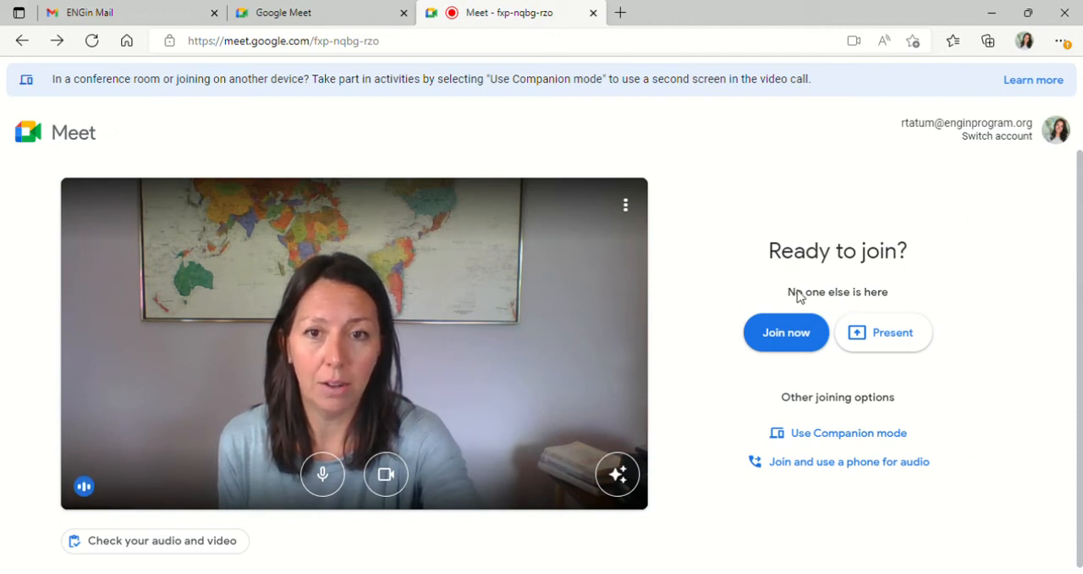
{"action": "mouse_move", "coordinate": [850, 295]}
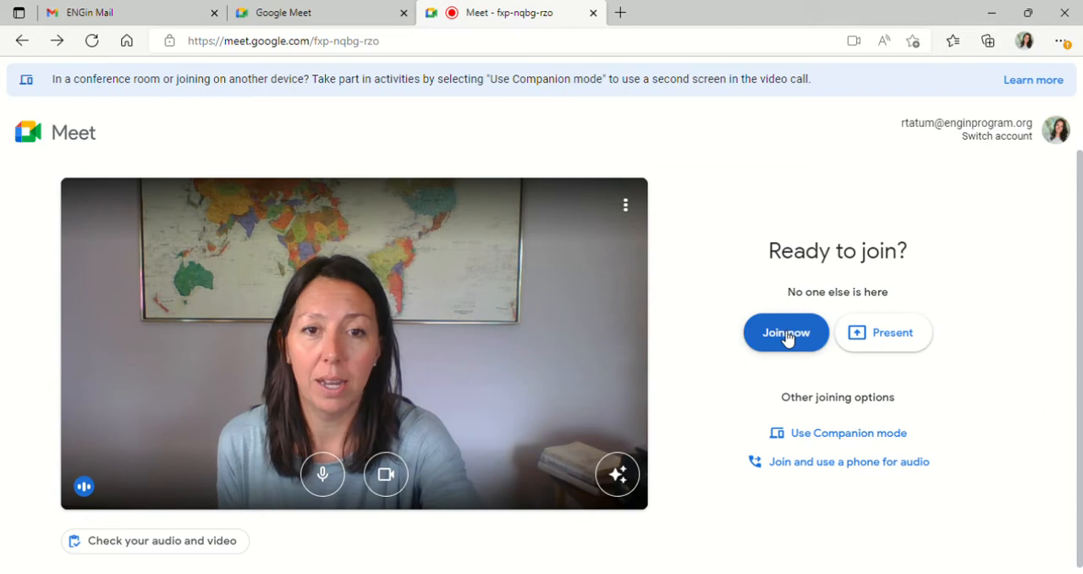
Join the meeting to enter the in-call view
{"action": "left_click", "coordinate": [785, 332]}
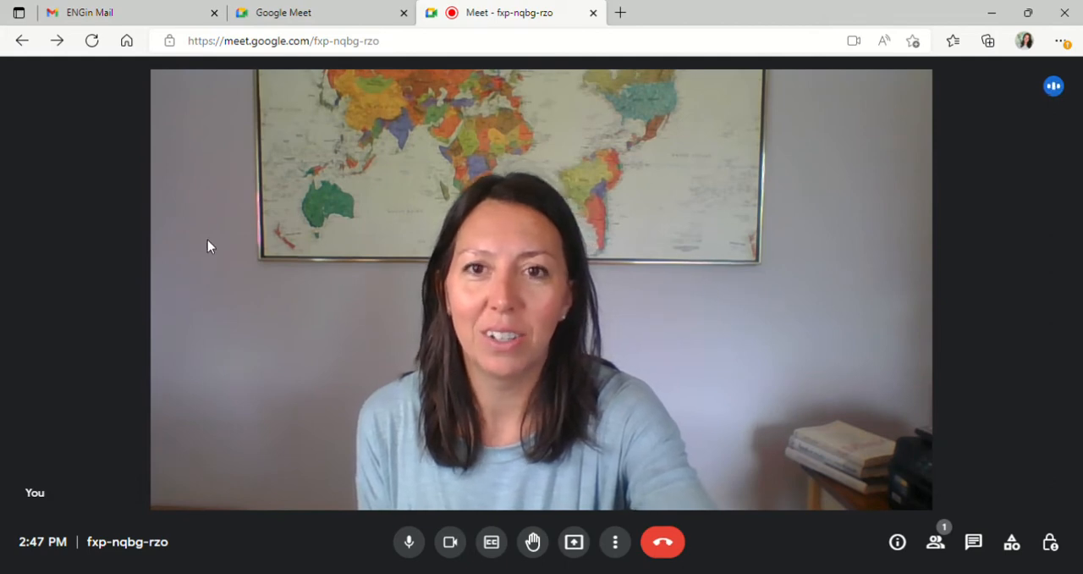
{"action": "mouse_move", "coordinate": [291, 371]}
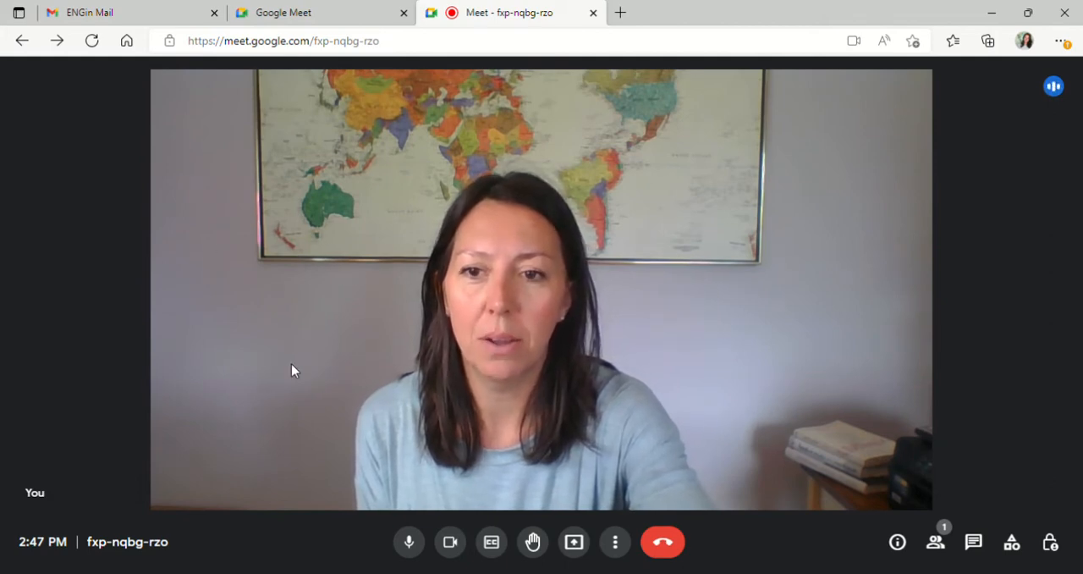
{"action": "mouse_move", "coordinate": [409, 542]}
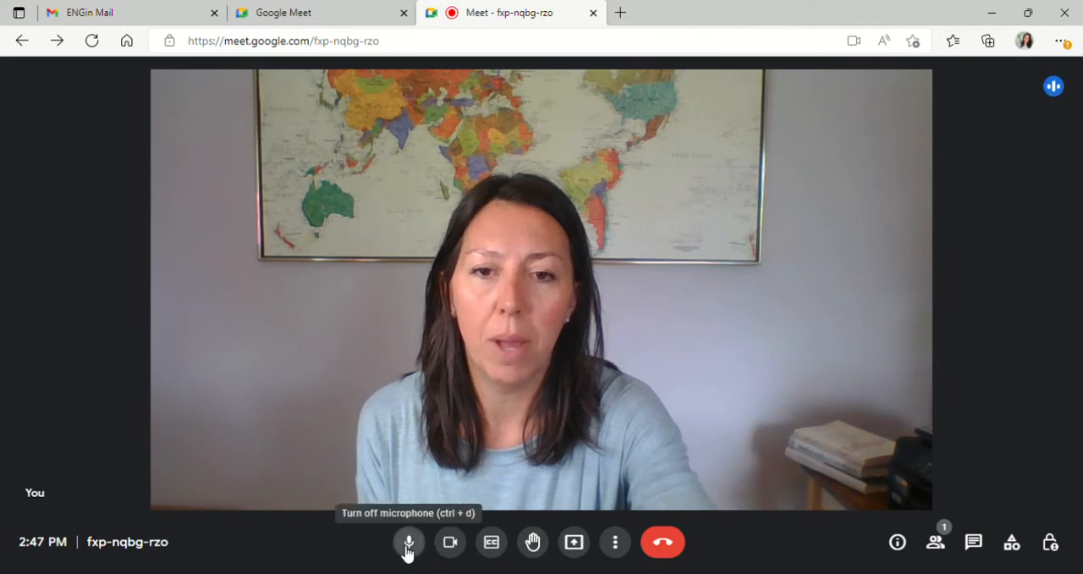
Toggle the in-call microphone and switch the camera off and back on
{"action": "left_click", "coordinate": [410, 542]}
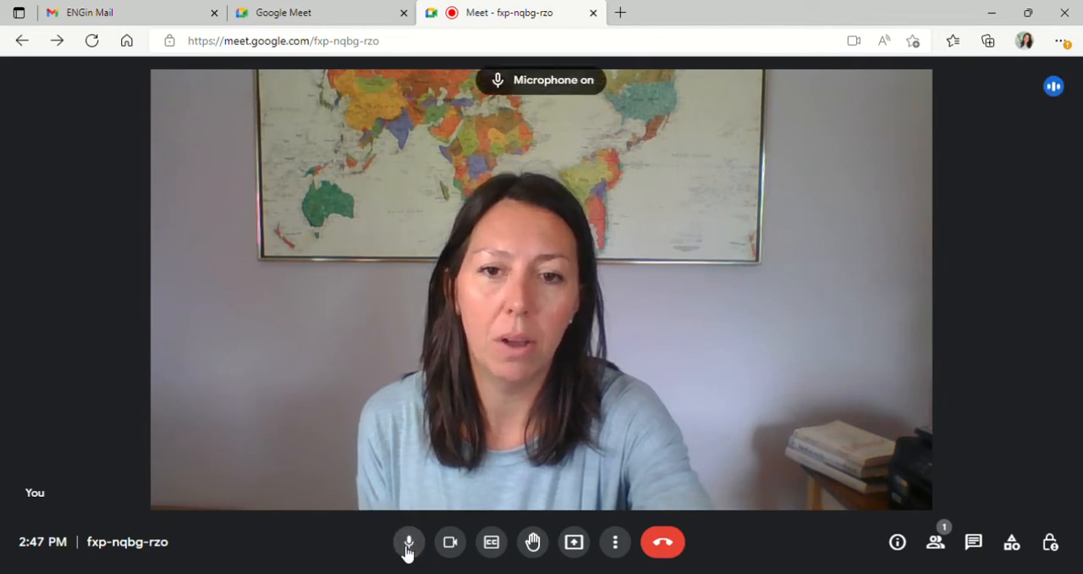
{"action": "left_click", "coordinate": [451, 542]}
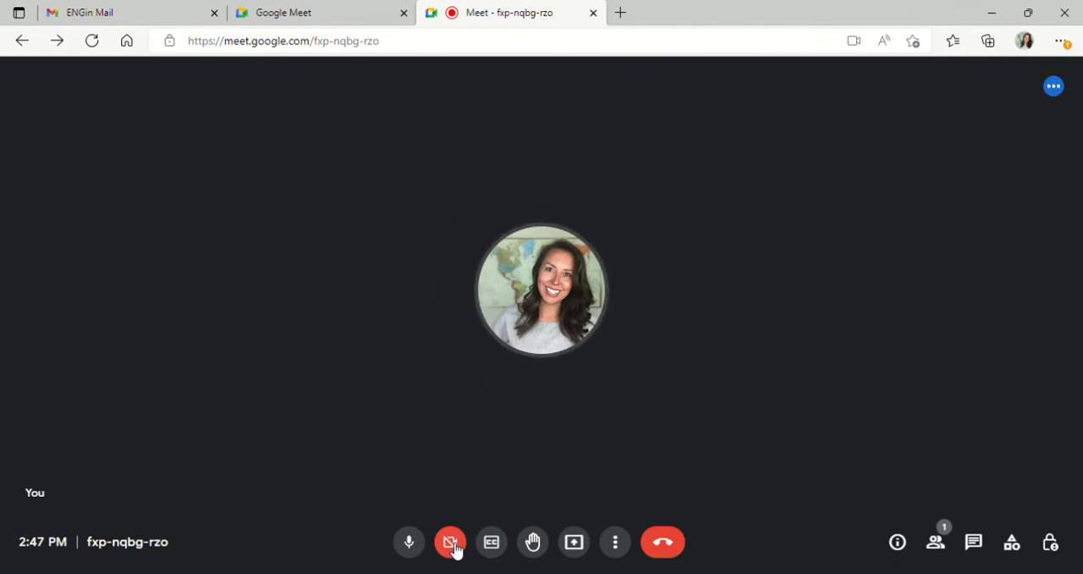
{"action": "left_click", "coordinate": [450, 542]}
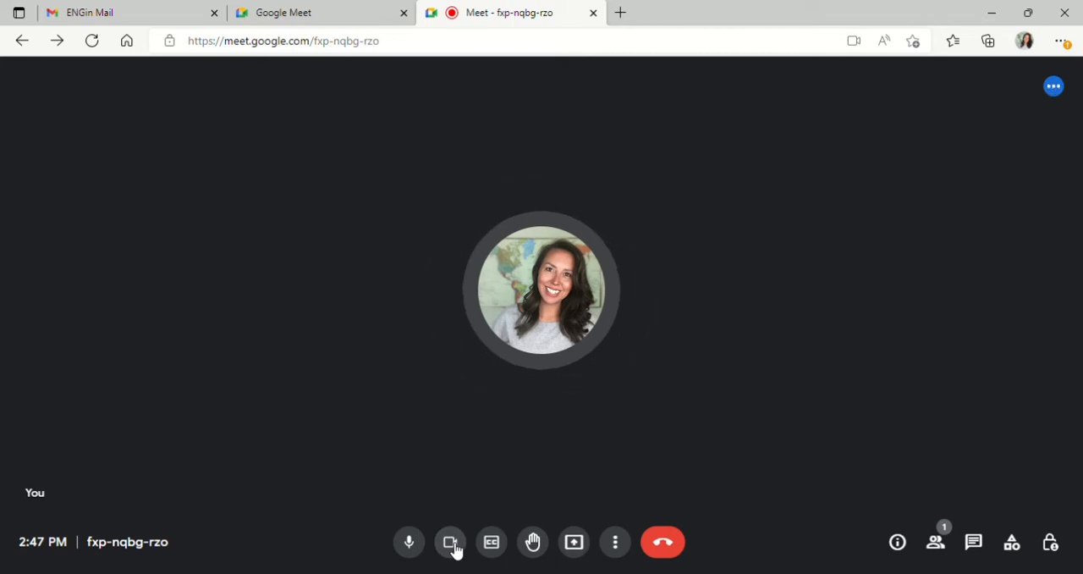
{"action": "left_click", "coordinate": [451, 542]}
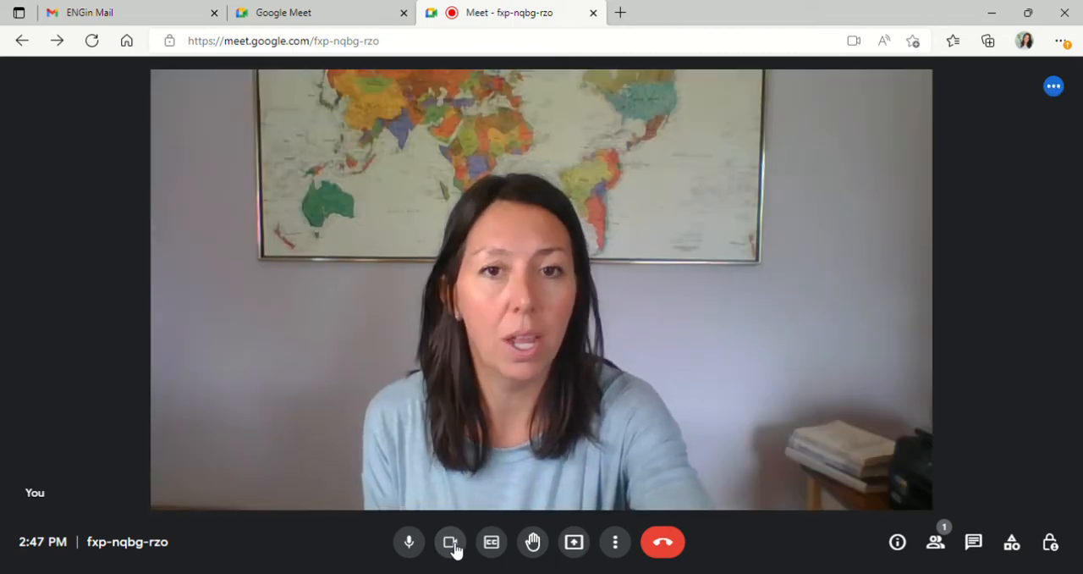
{"action": "mouse_move", "coordinate": [491, 542]}
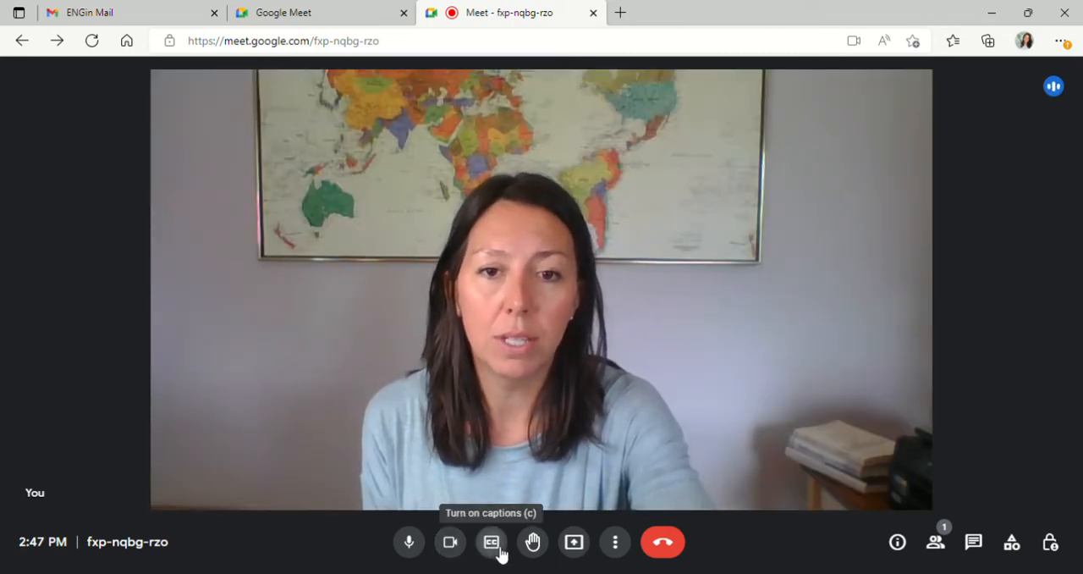
{"action": "left_click", "coordinate": [491, 542]}
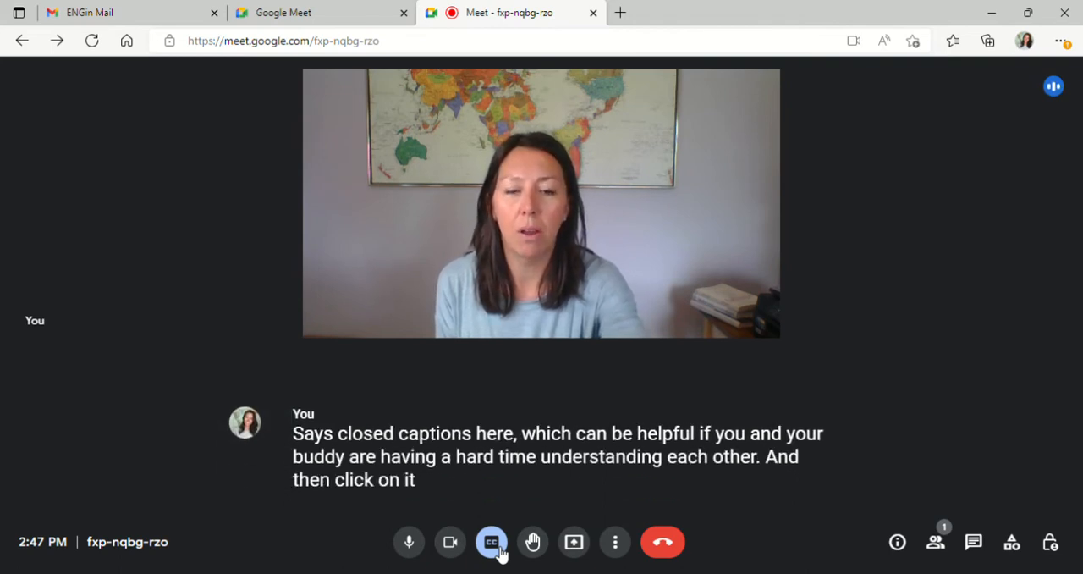
{"action": "left_click", "coordinate": [491, 541]}
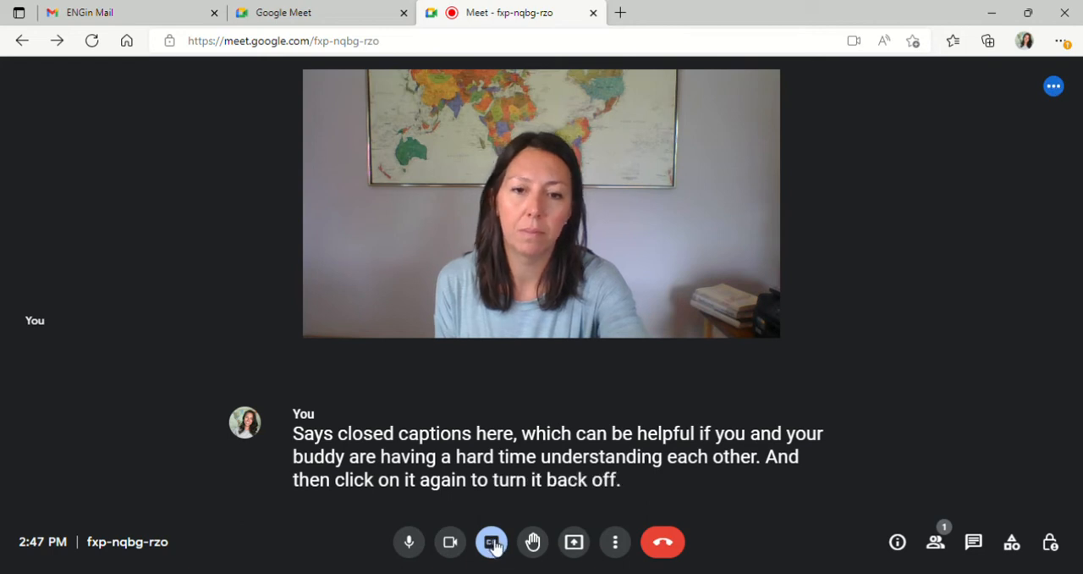
{"action": "left_click", "coordinate": [491, 542]}
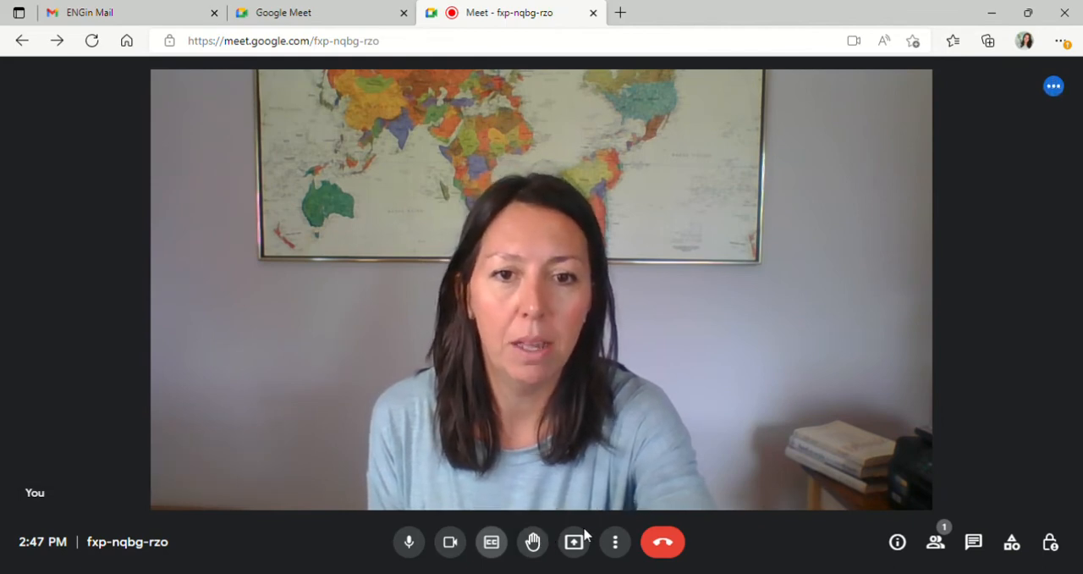
{"action": "mouse_move", "coordinate": [576, 541]}
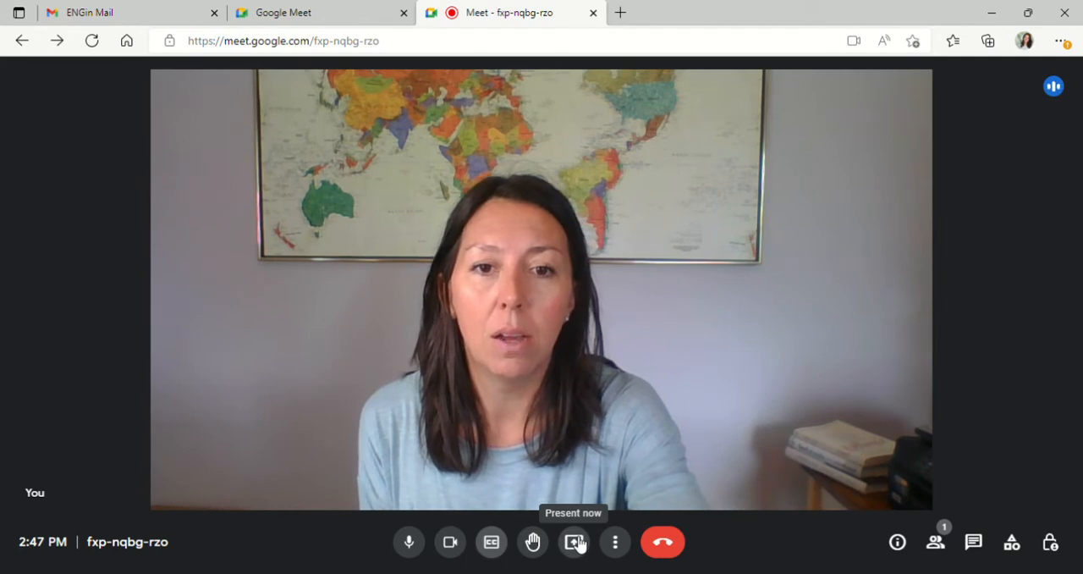
Share the Google Meet browser tab with its audio to everyone via Present now > A tab
{"action": "left_click", "coordinate": [576, 541]}
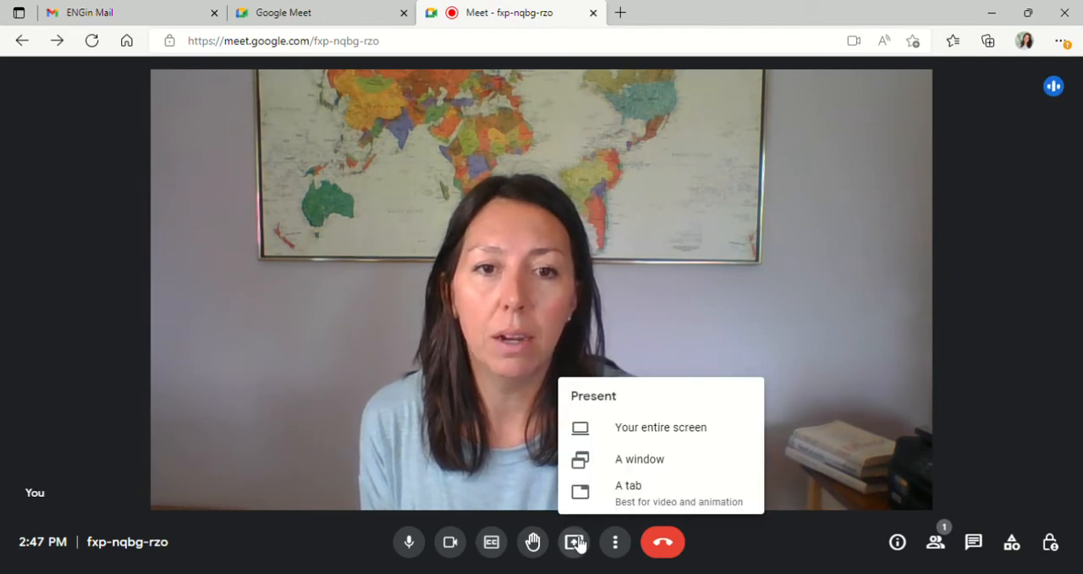
{"action": "mouse_move", "coordinate": [679, 441]}
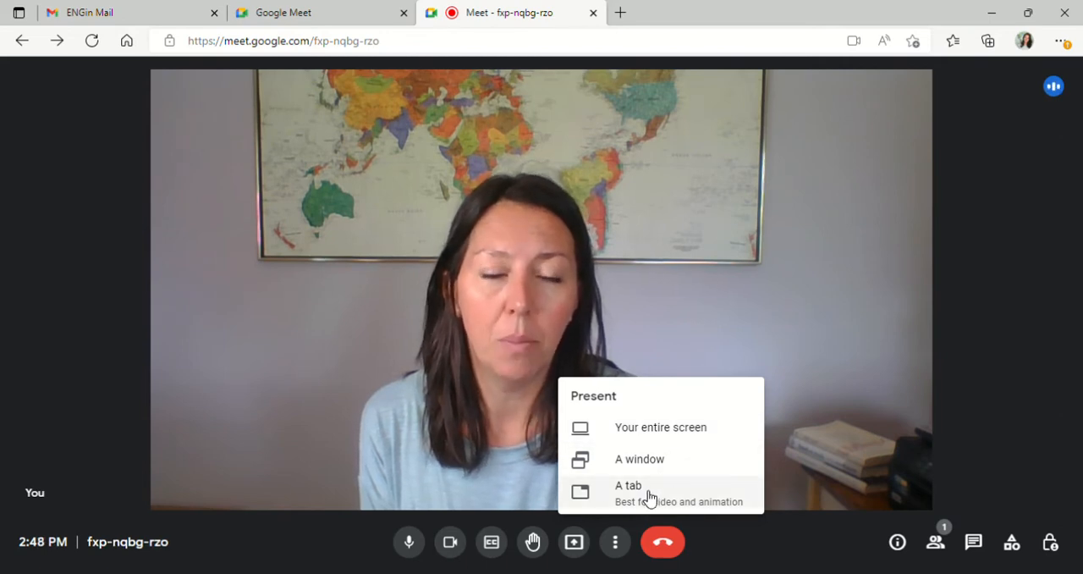
{"action": "left_click", "coordinate": [628, 484]}
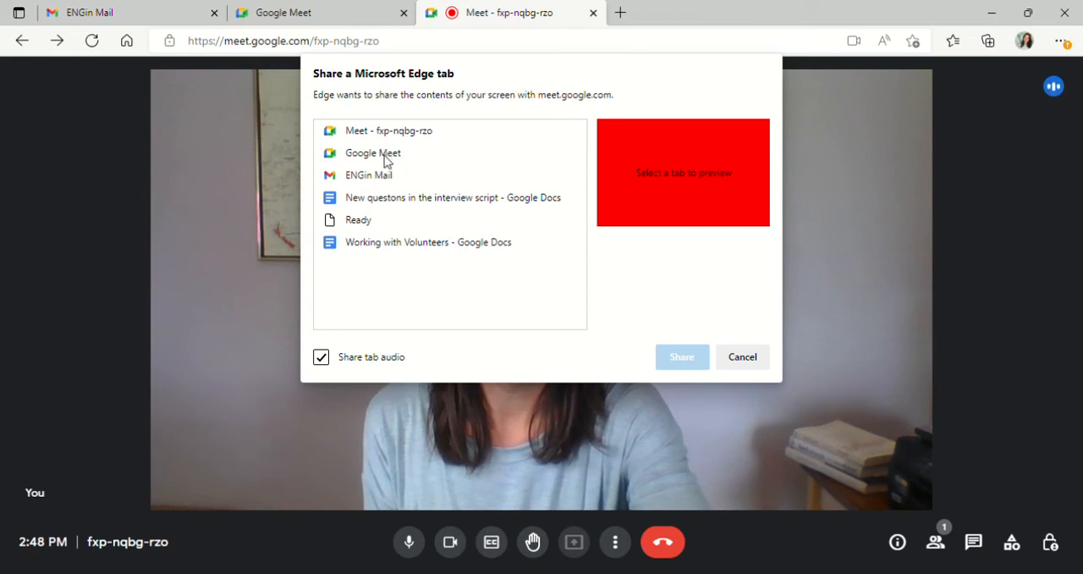
{"action": "mouse_move", "coordinate": [386, 180]}
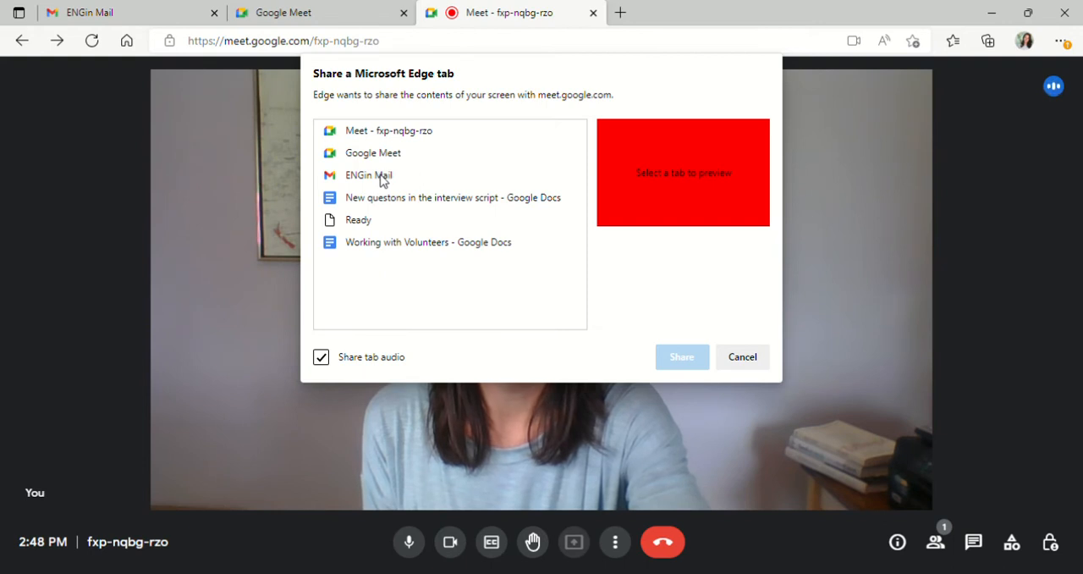
{"action": "left_click", "coordinate": [372, 153]}
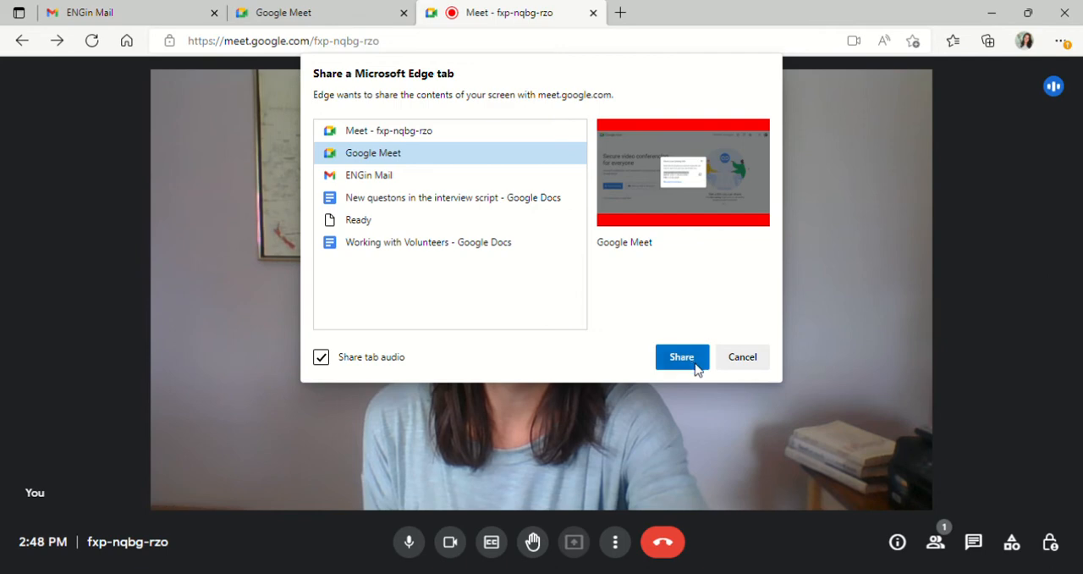
{"action": "left_click", "coordinate": [683, 356]}
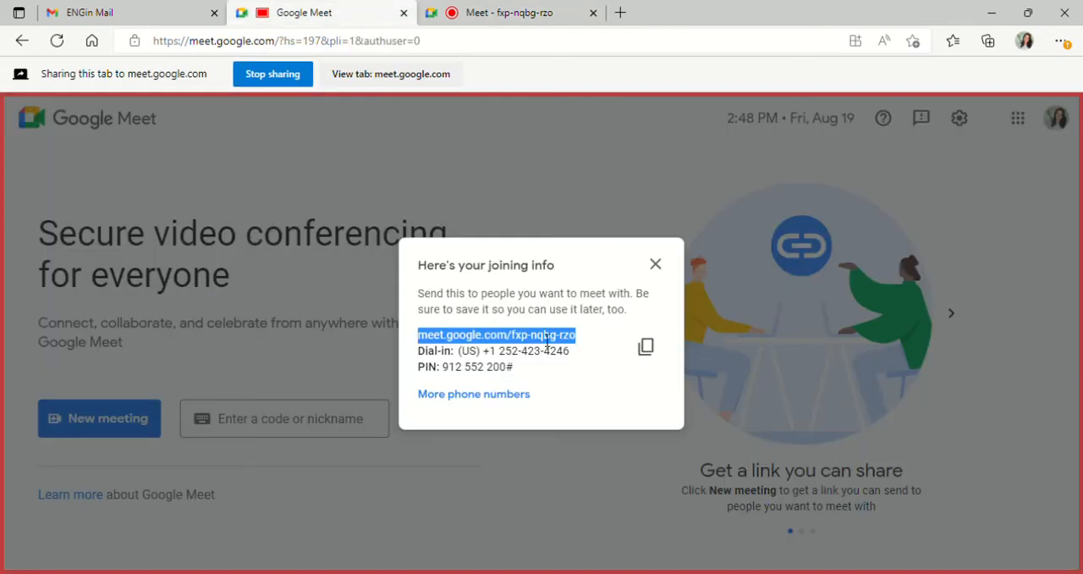
{"action": "mouse_move", "coordinate": [447, 291]}
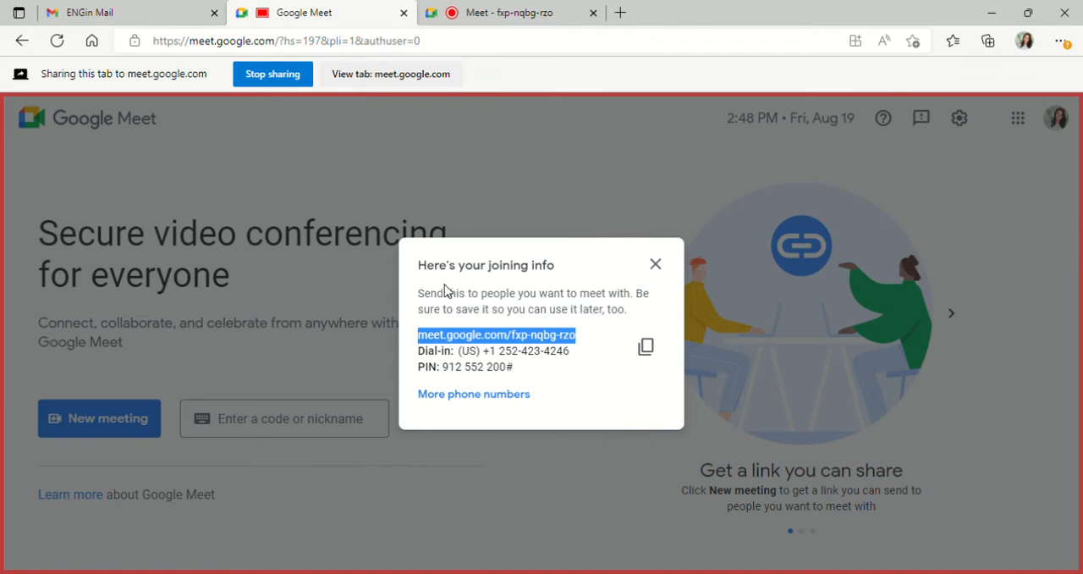
{"action": "mouse_move", "coordinate": [273, 75]}
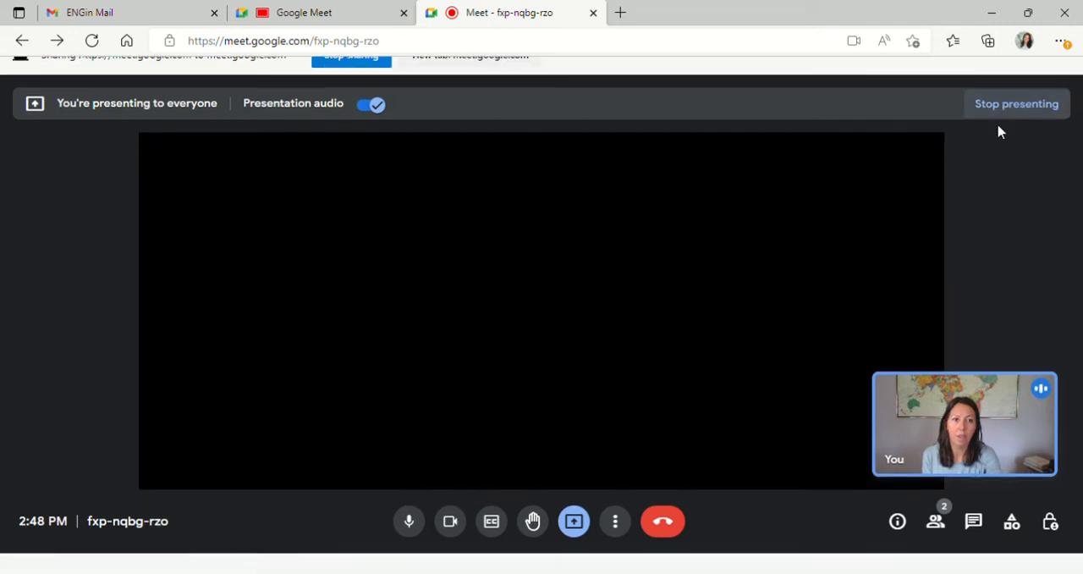
Stop presenting the shared tab and bring up the More options menu
{"action": "left_click", "coordinate": [1016, 103]}
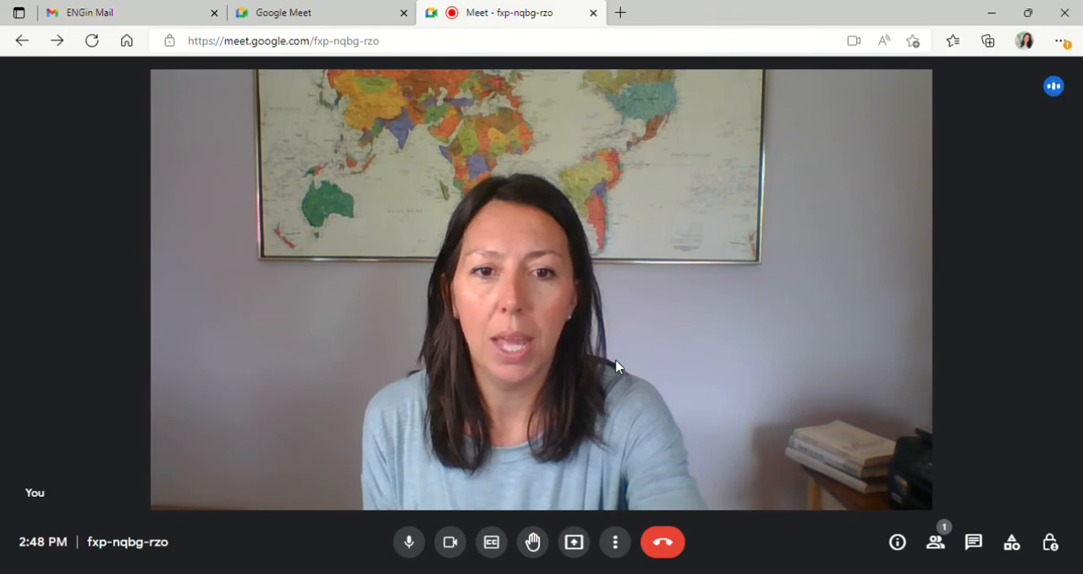
{"action": "mouse_move", "coordinate": [616, 542]}
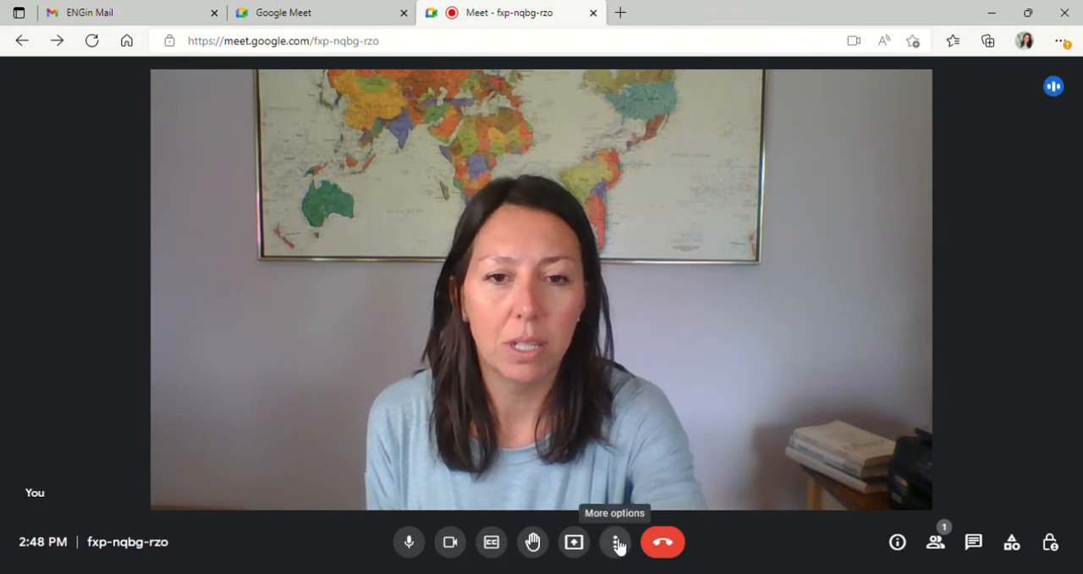
{"action": "left_click", "coordinate": [617, 541]}
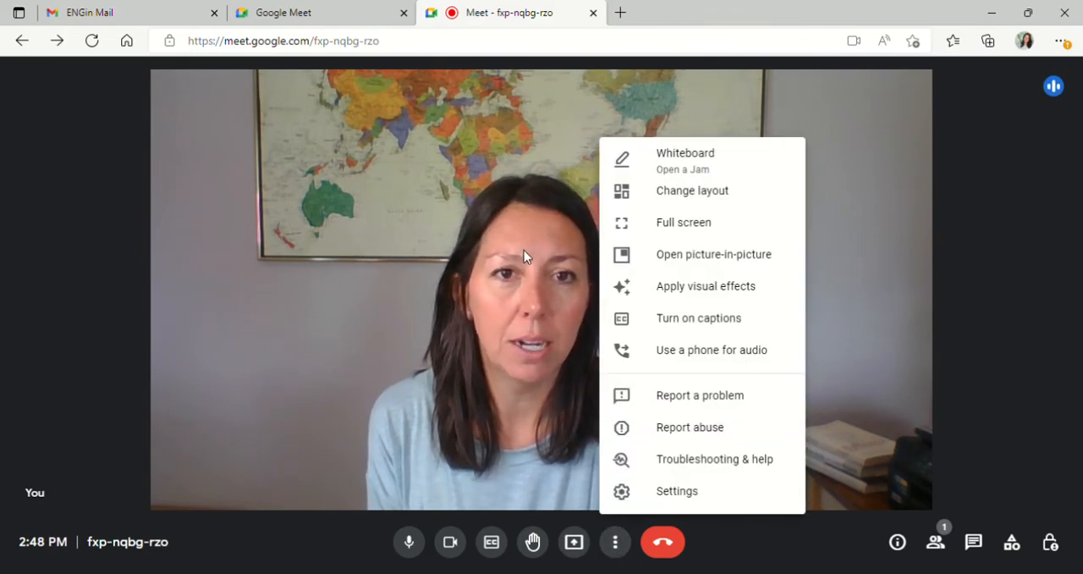
{"action": "mouse_move", "coordinate": [777, 161]}
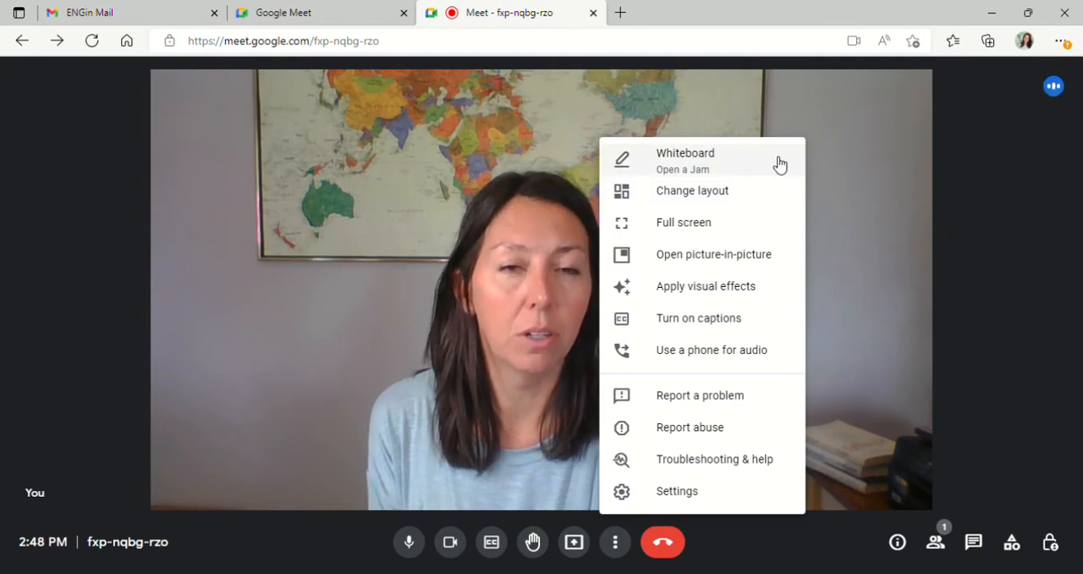
{"action": "mouse_move", "coordinate": [779, 199]}
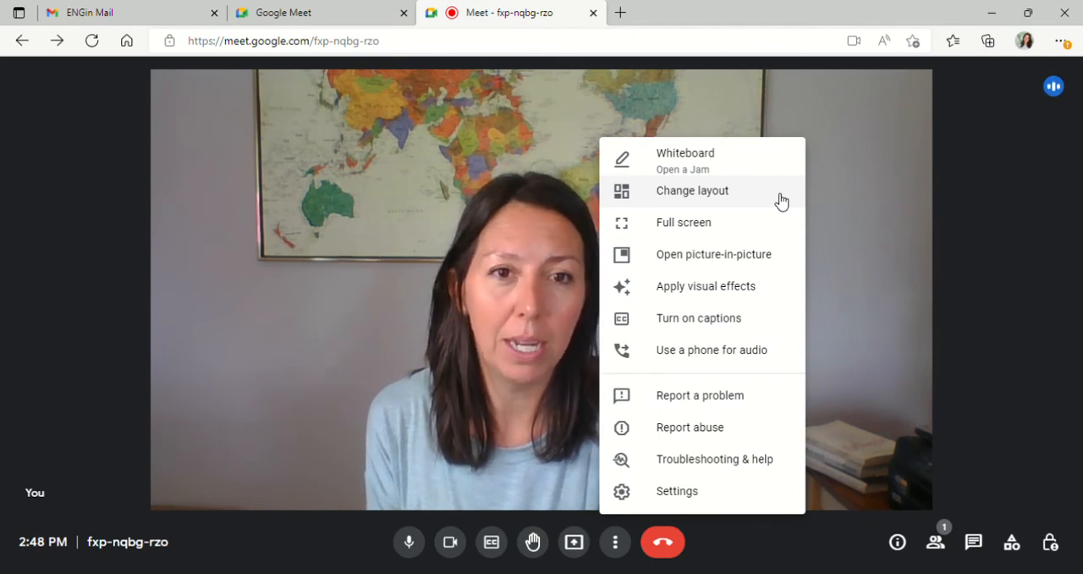
{"action": "mouse_move", "coordinate": [765, 286]}
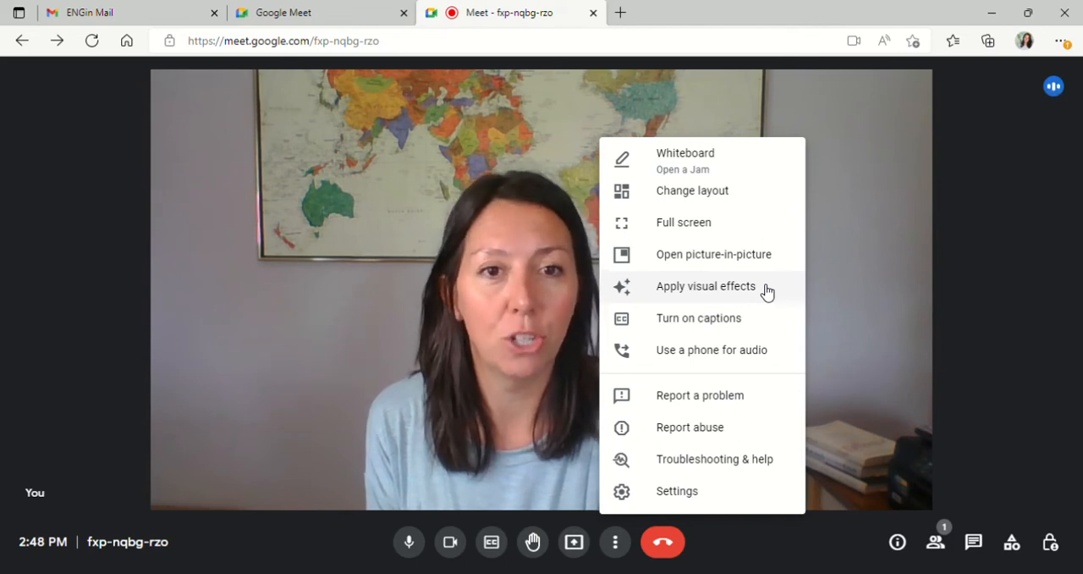
{"action": "mouse_move", "coordinate": [764, 333]}
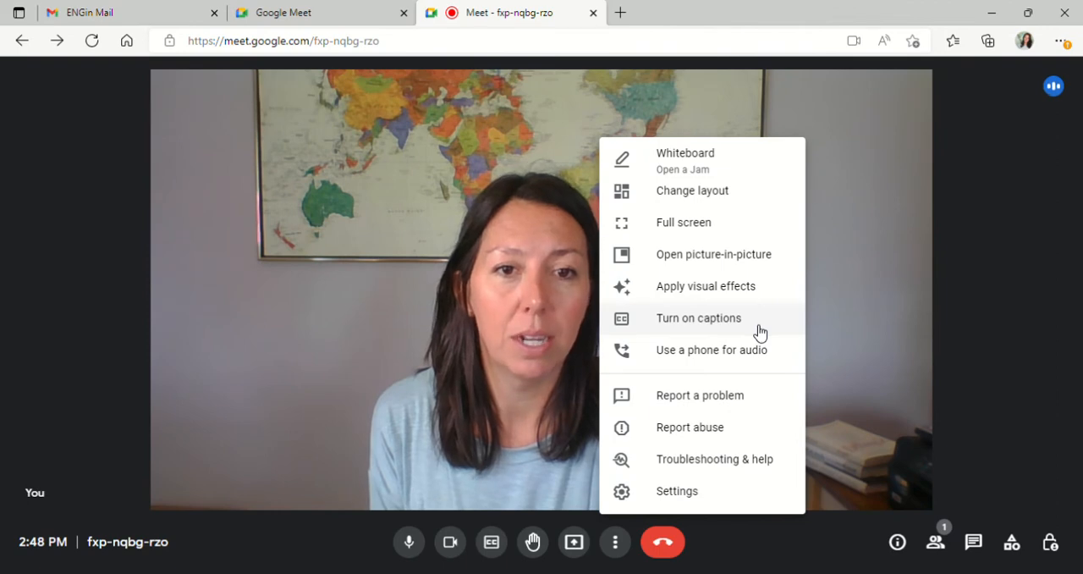
{"action": "mouse_move", "coordinate": [758, 359]}
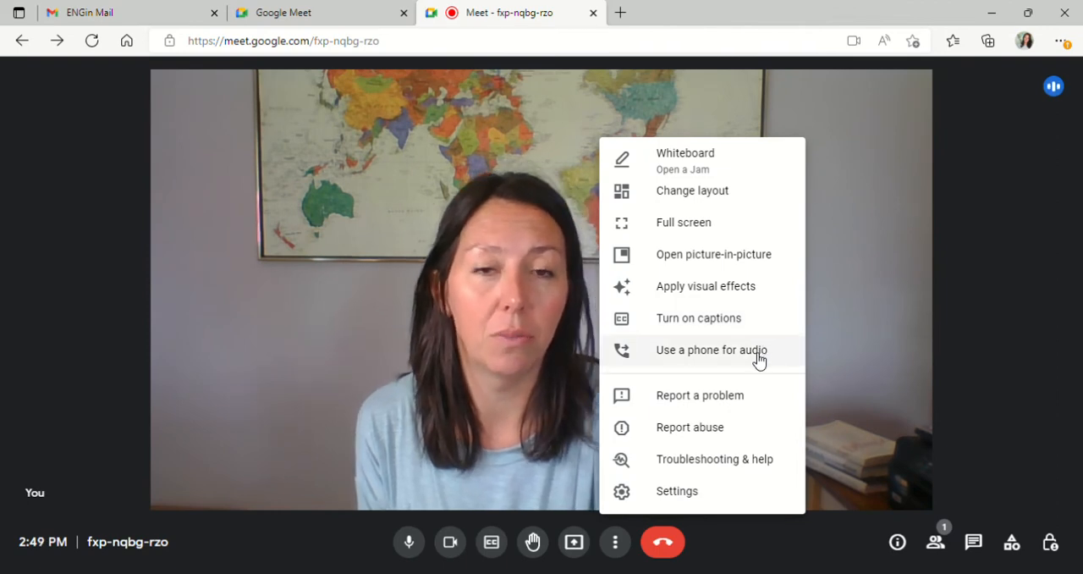
{"action": "mouse_move", "coordinate": [965, 407]}
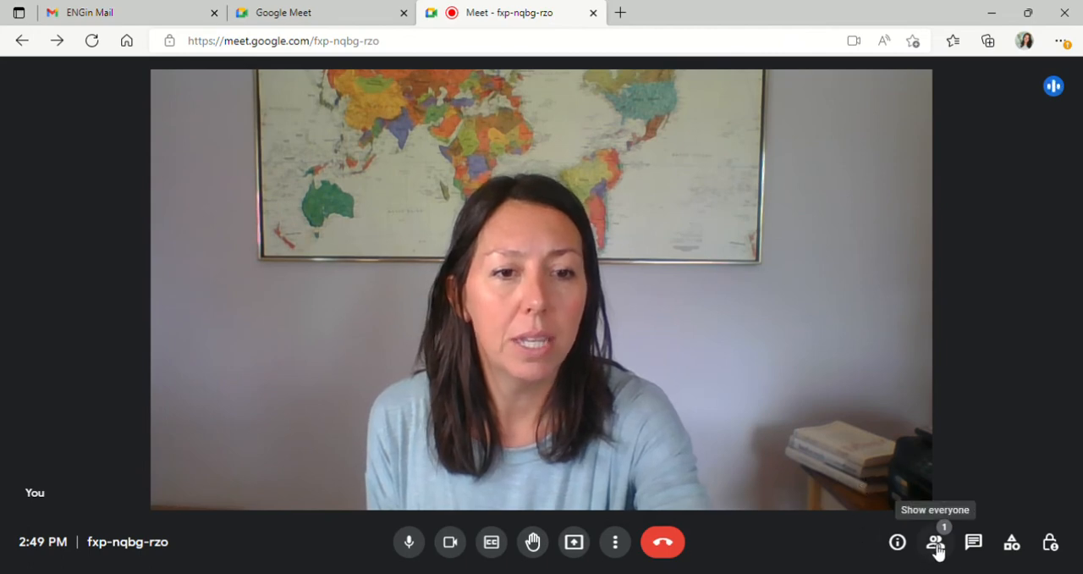
{"action": "left_click", "coordinate": [935, 541]}
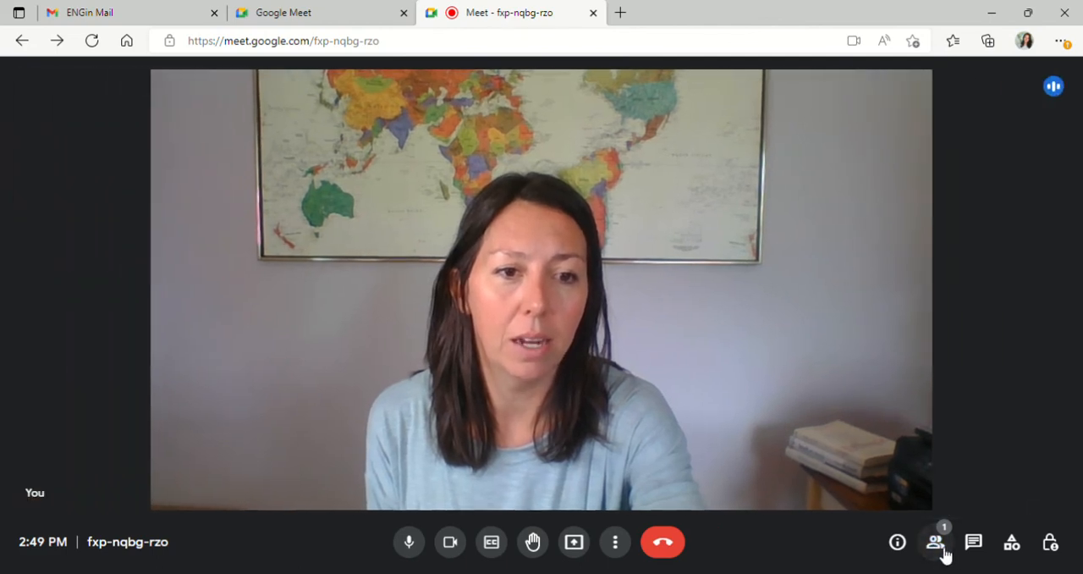
{"action": "left_click", "coordinate": [973, 541]}
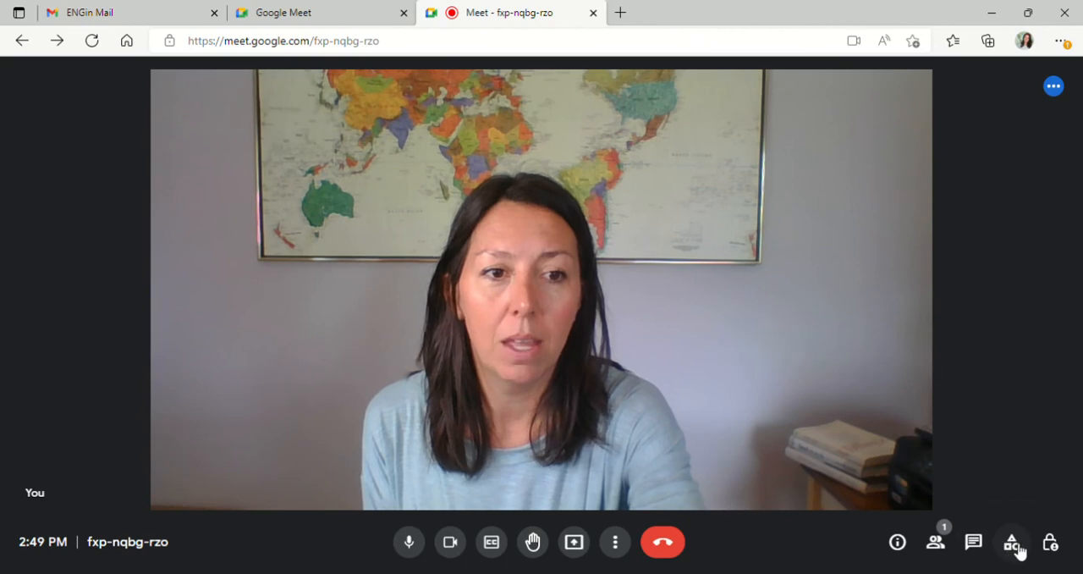
Show the Activities panel listing breakout rooms, polls, Q&A, whiteboarding and Miro
{"action": "left_click", "coordinate": [1012, 542]}
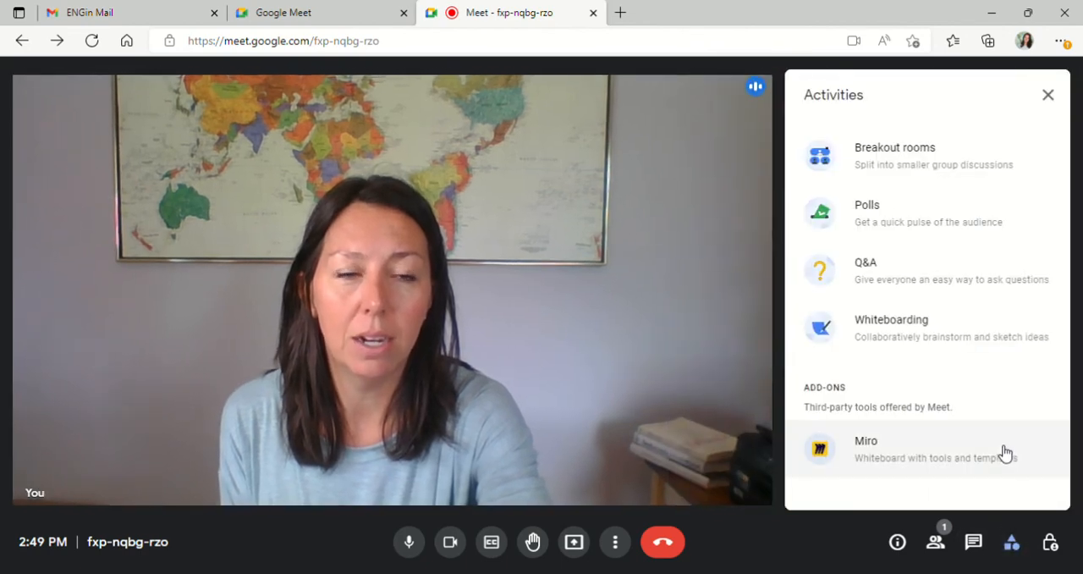
{"action": "mouse_move", "coordinate": [821, 161]}
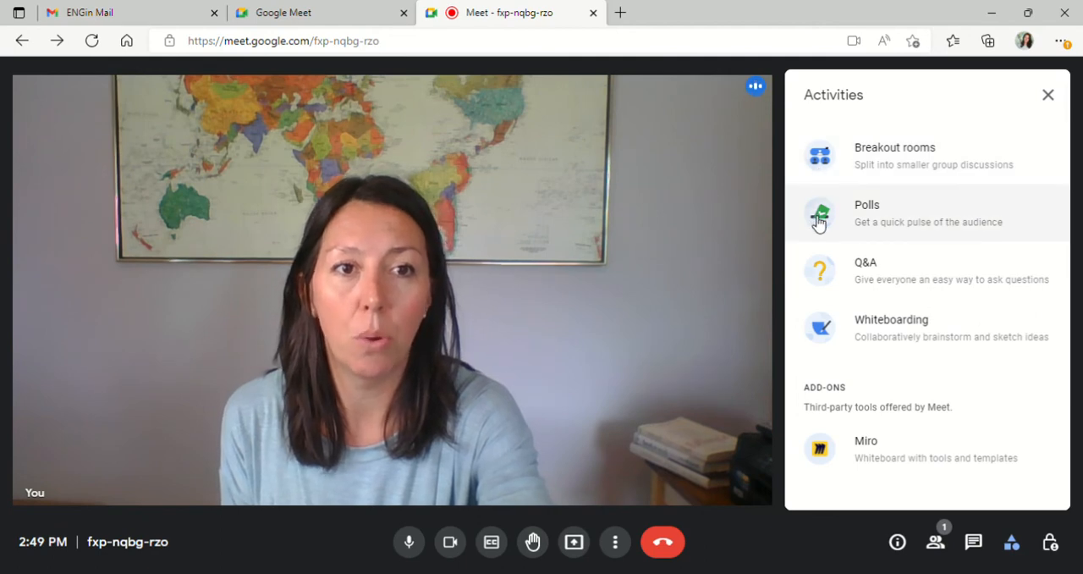
{"action": "mouse_move", "coordinate": [860, 349]}
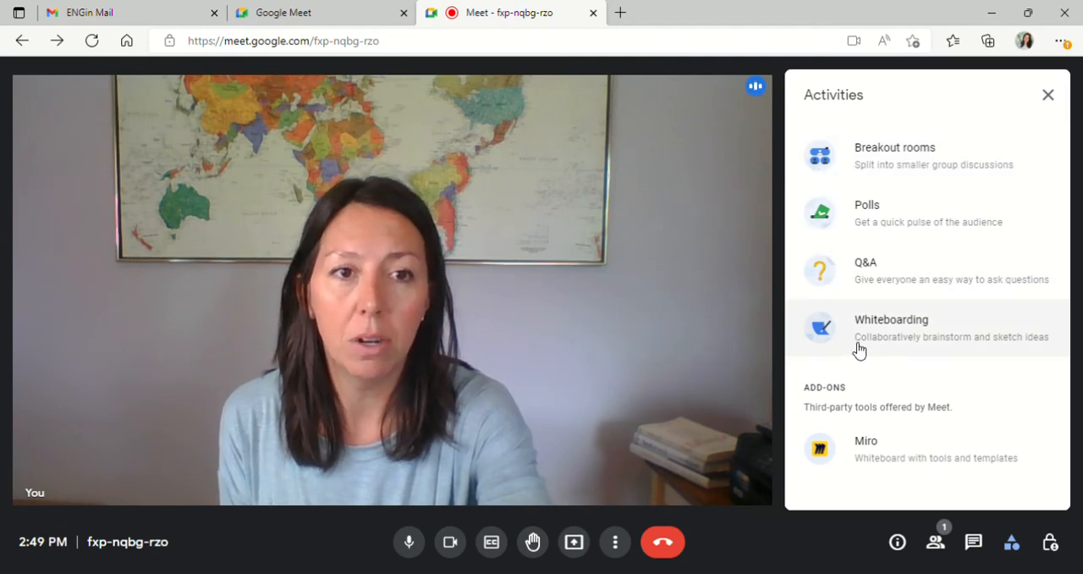